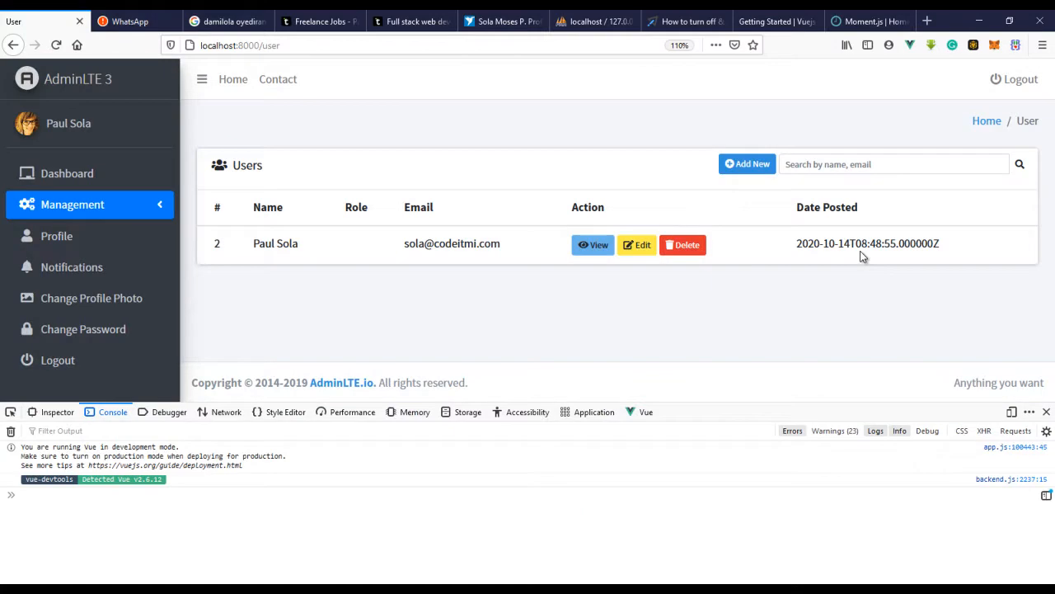
# Switch to the Moment.js site and scroll to the npm install moment --save command.
pyautogui.click(865, 20)
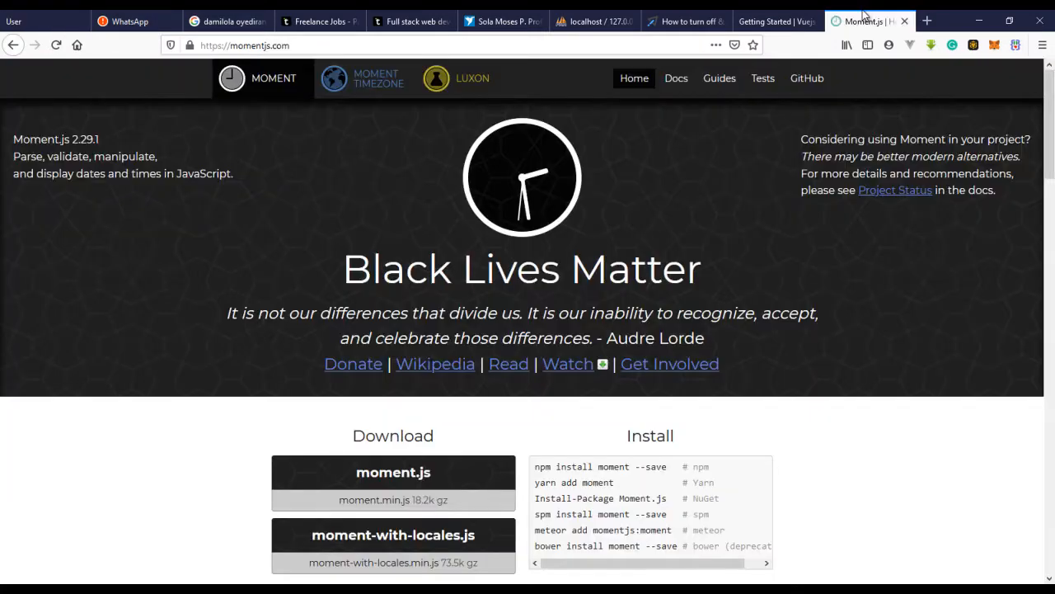
pyautogui.moveTo(353, 194)
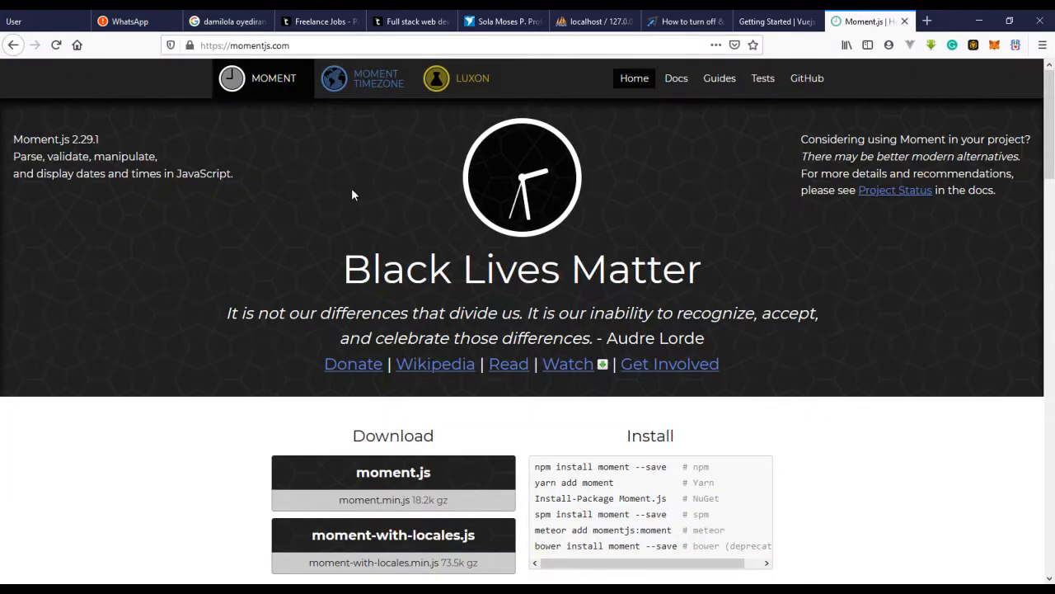
pyautogui.moveTo(233, 79)
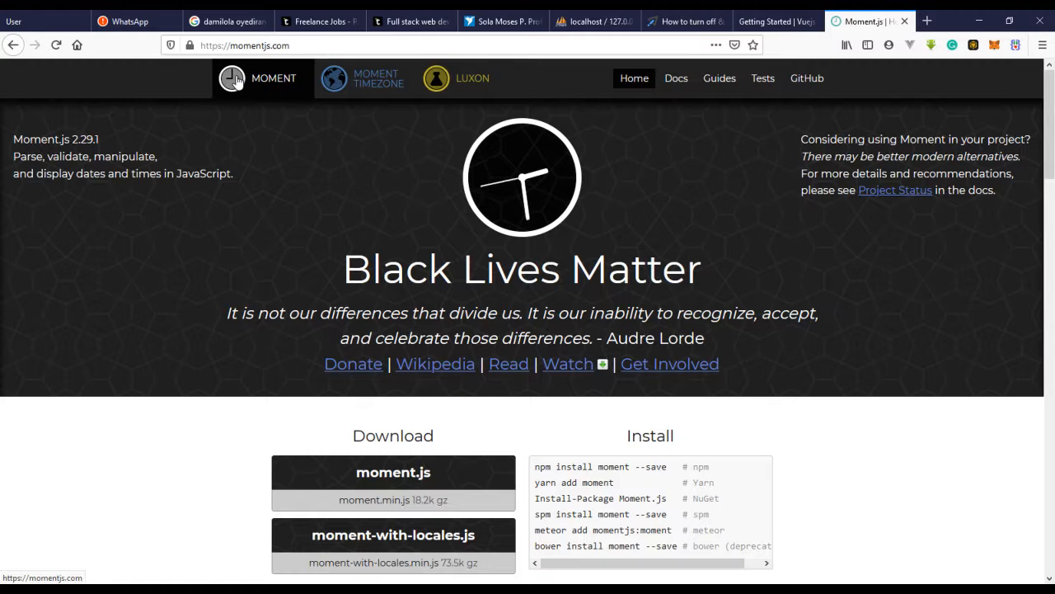
pyautogui.scroll(-3)
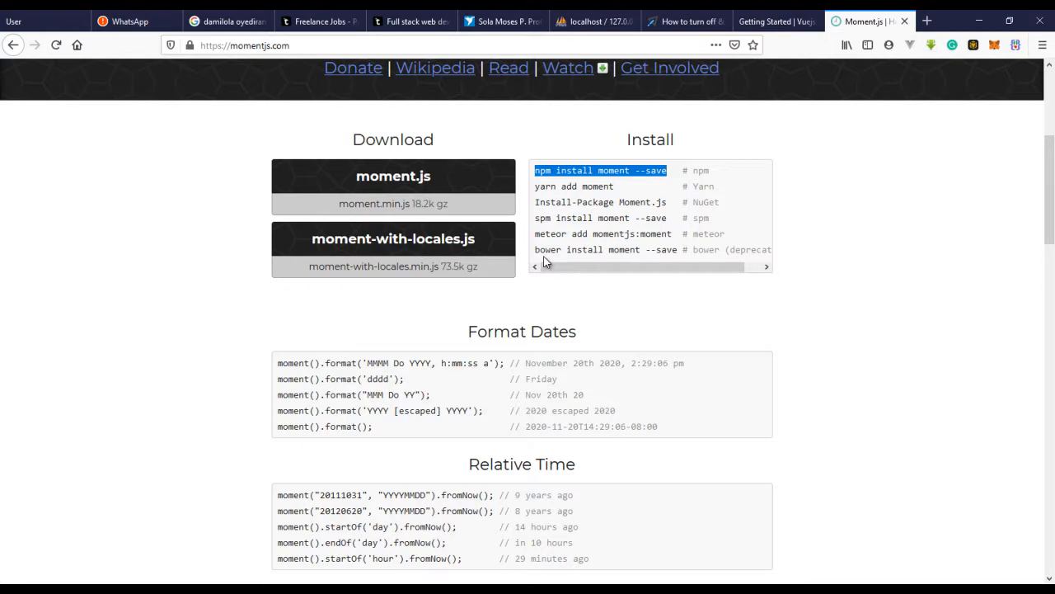
pyautogui.moveTo(448, 240)
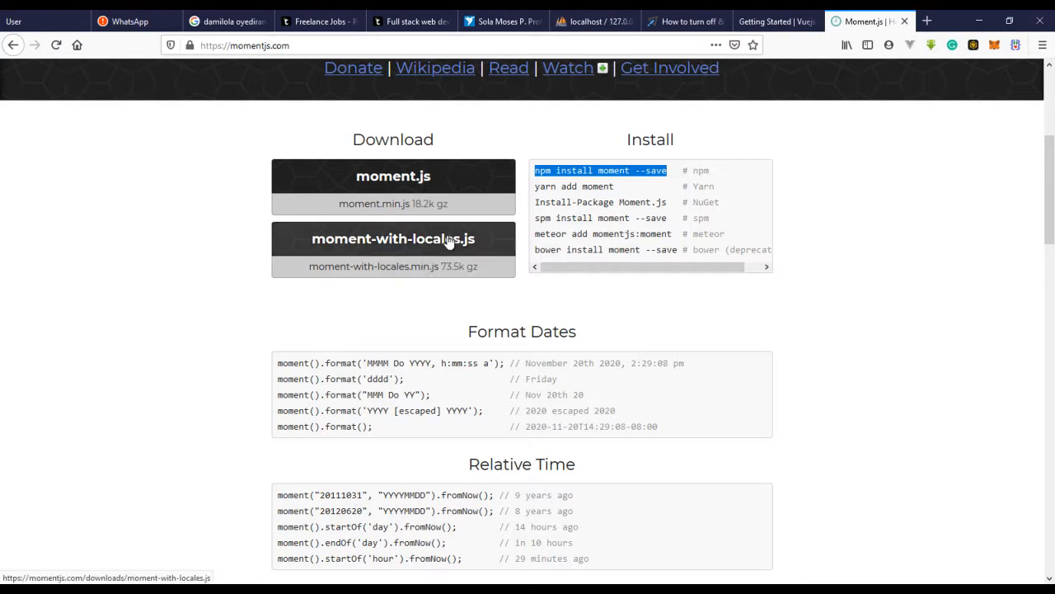
pyautogui.moveTo(408, 199)
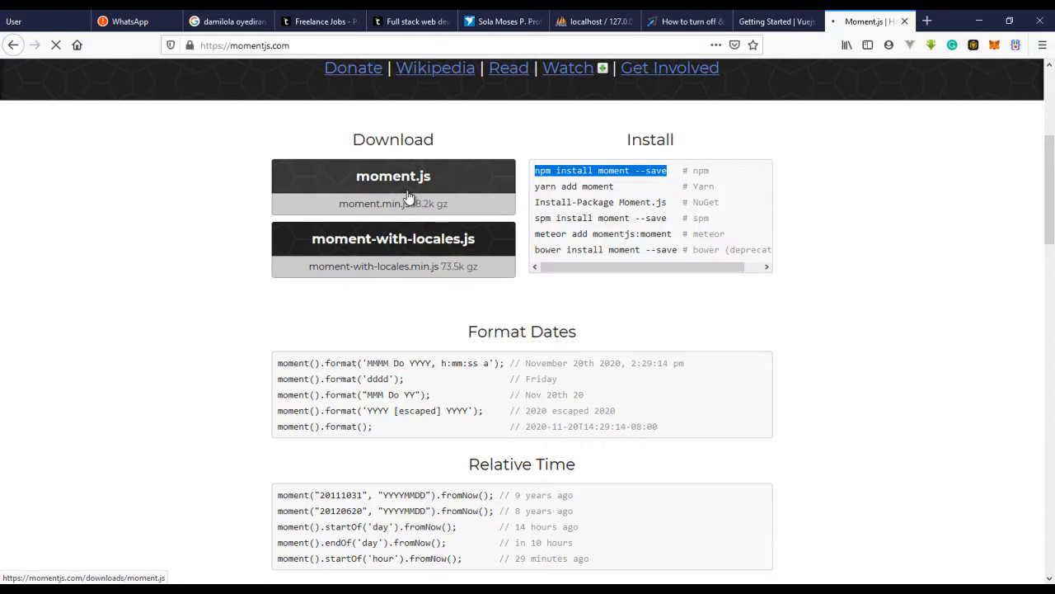
pyautogui.click(393, 176)
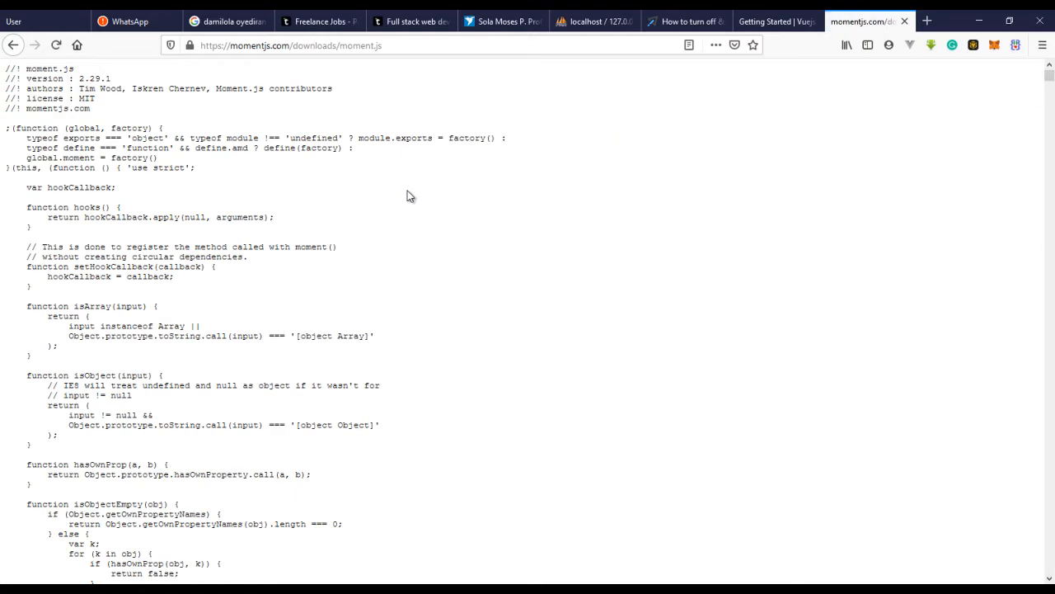
pyautogui.moveTo(680, 235)
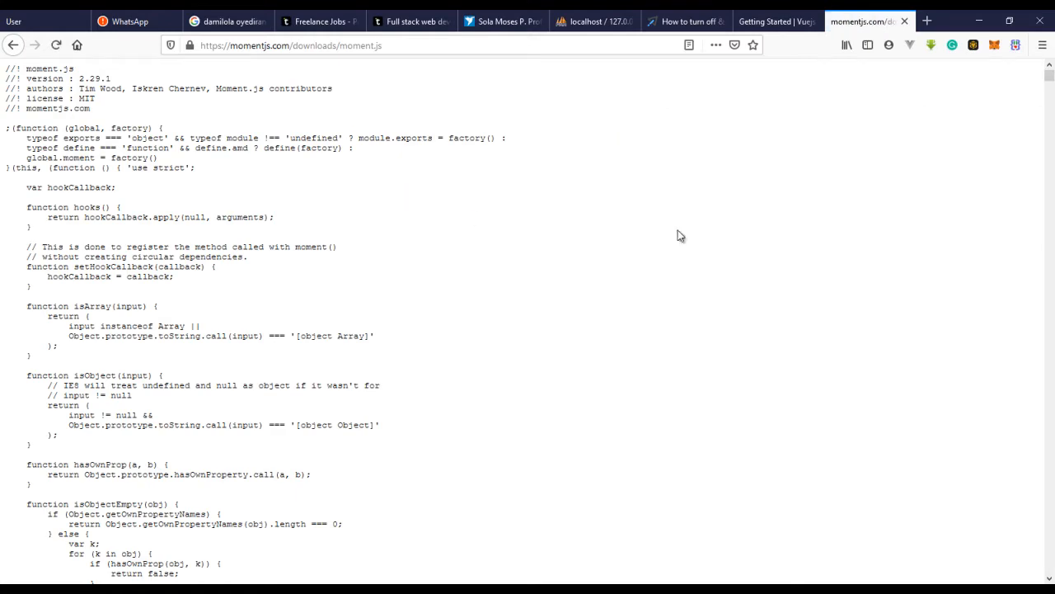
pyautogui.scroll(-3)
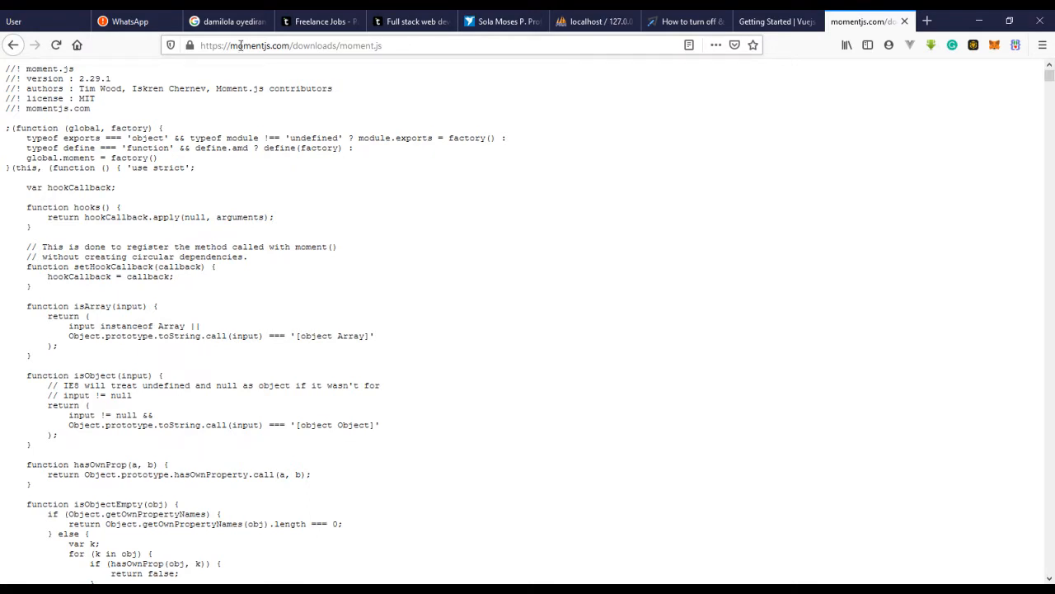
pyautogui.click(15, 44)
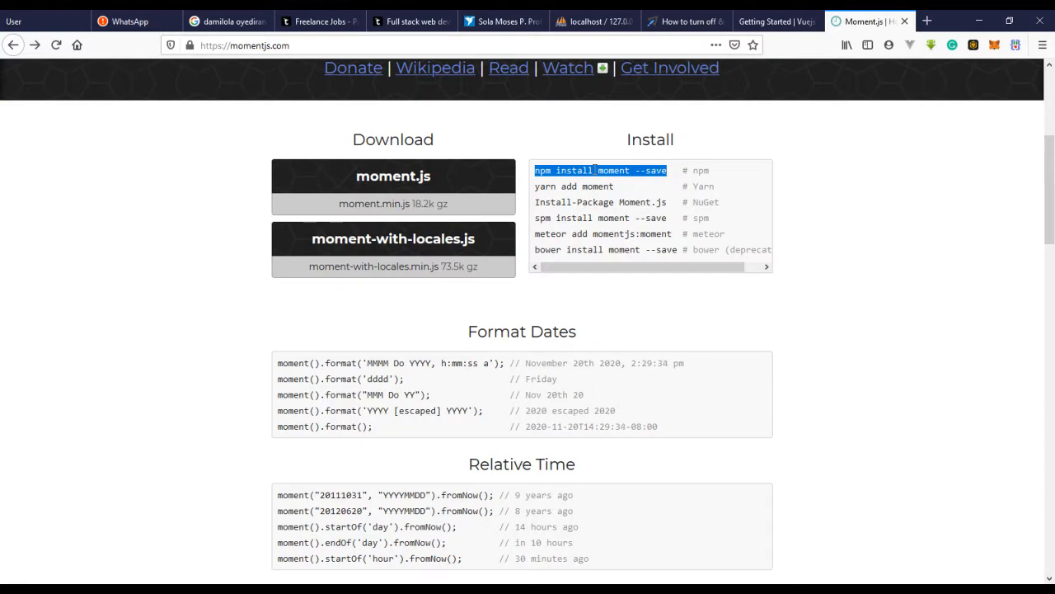
pyautogui.rightClick(601, 170)
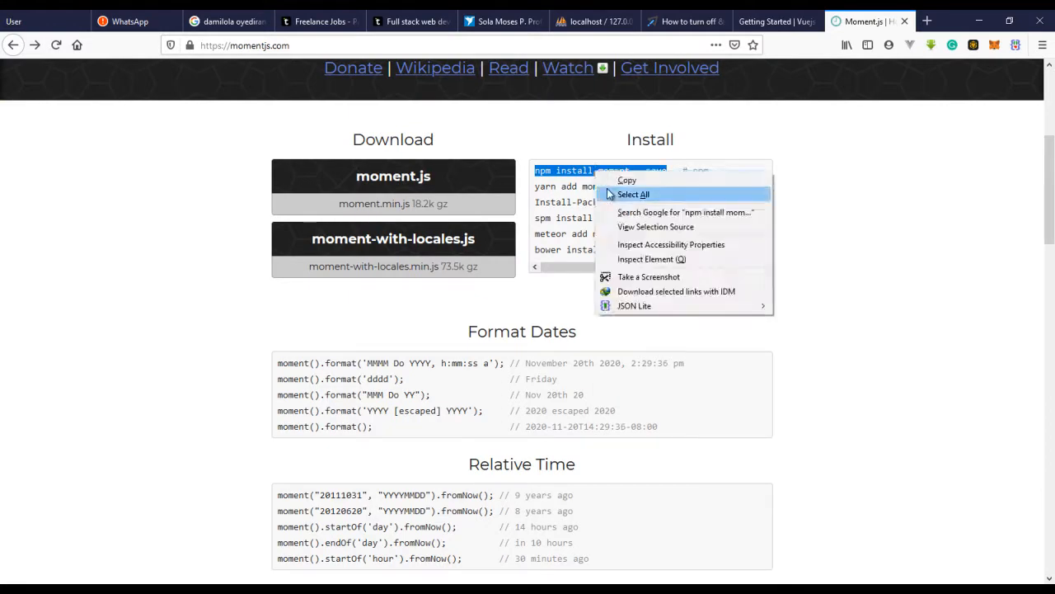
pyautogui.click(633, 194)
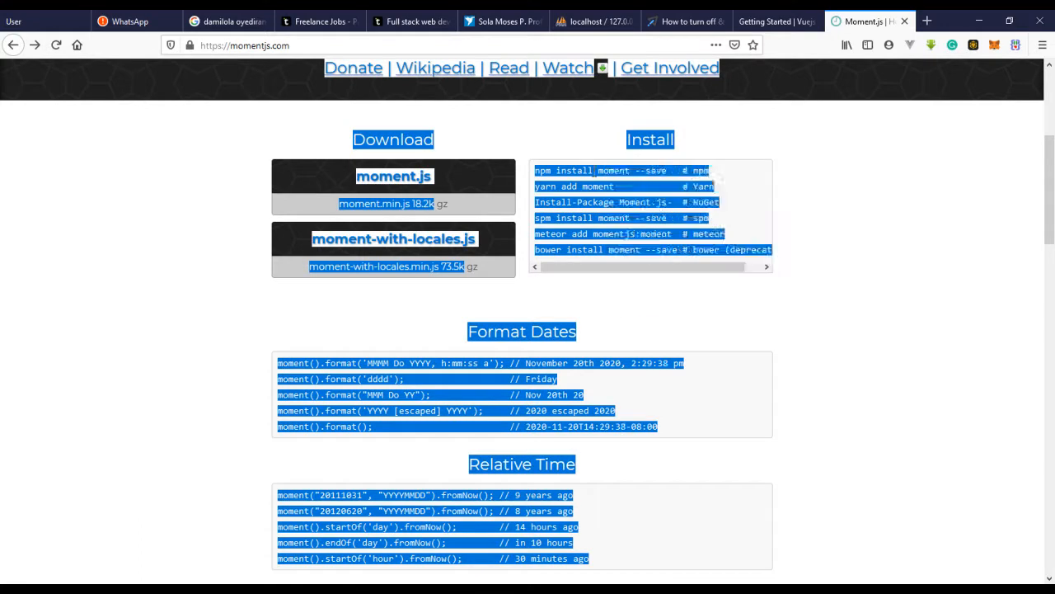
pyautogui.click(592, 156)
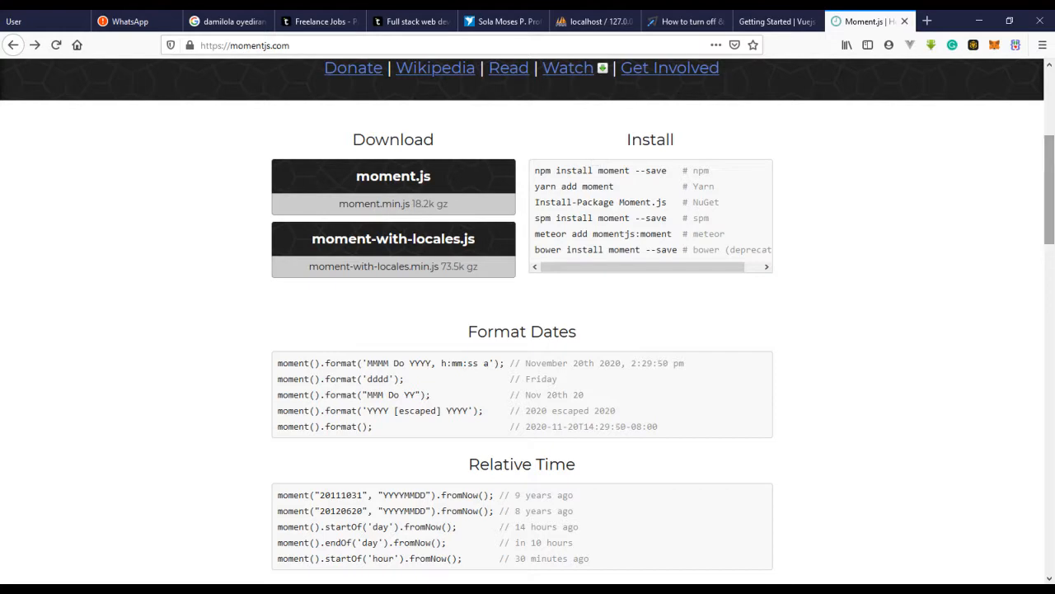
pyautogui.scroll(3)
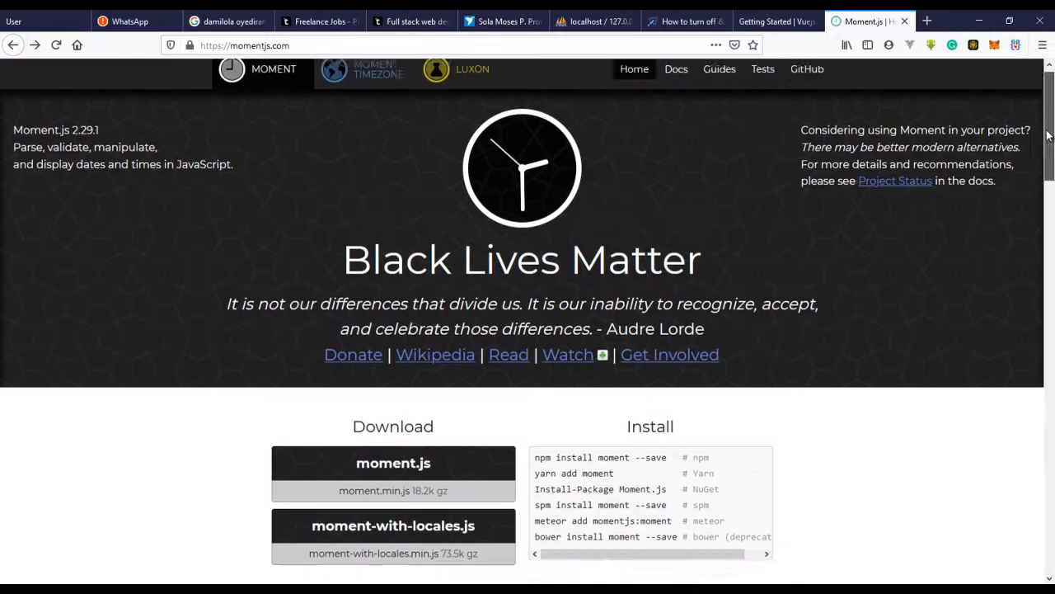
# Read the Moment.js Docs' Node.js section on installing and requiring moment.
pyautogui.click(676, 77)
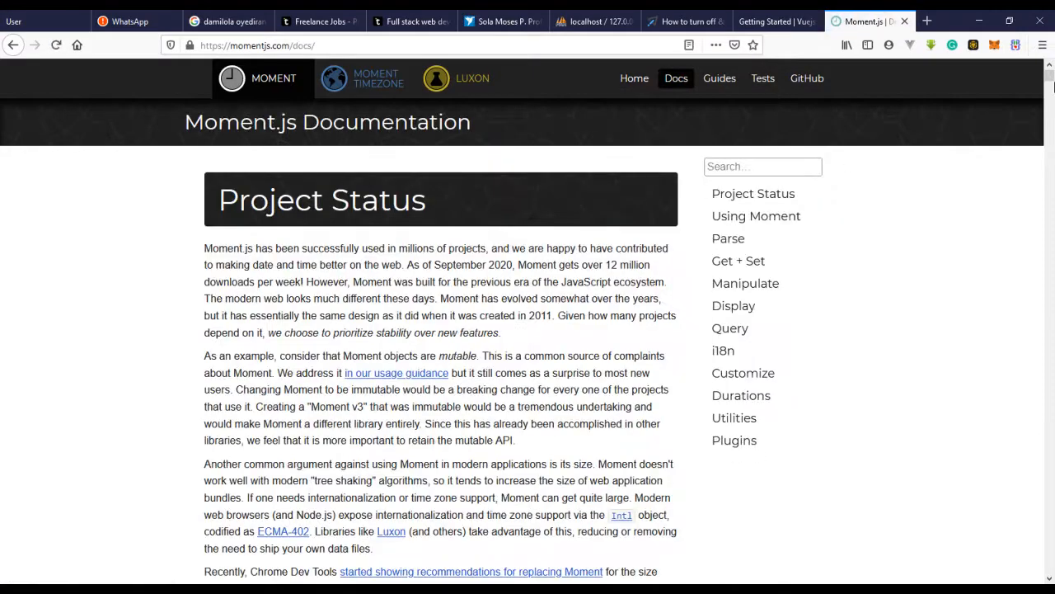
pyautogui.scroll(-3)
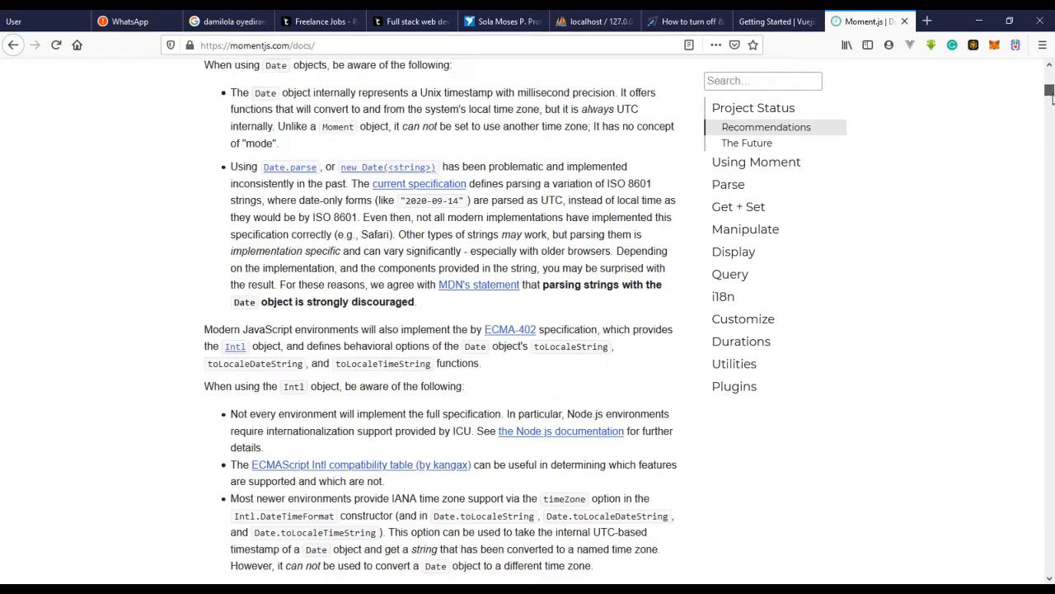
pyautogui.scroll(-3)
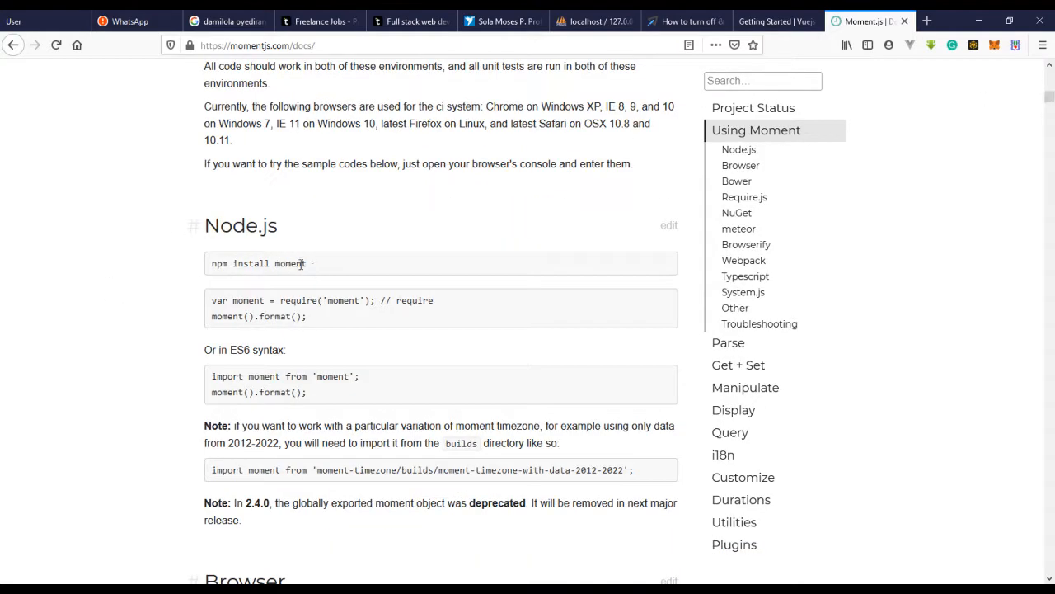
pyautogui.moveTo(374, 301)
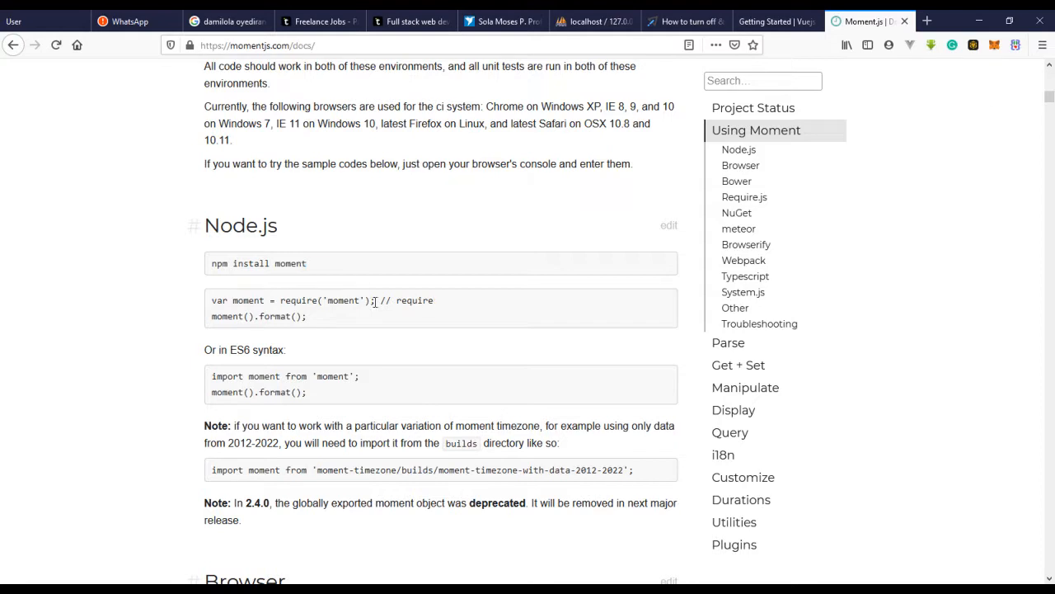
pyautogui.moveTo(211, 300); pyautogui.dragTo(372, 300)
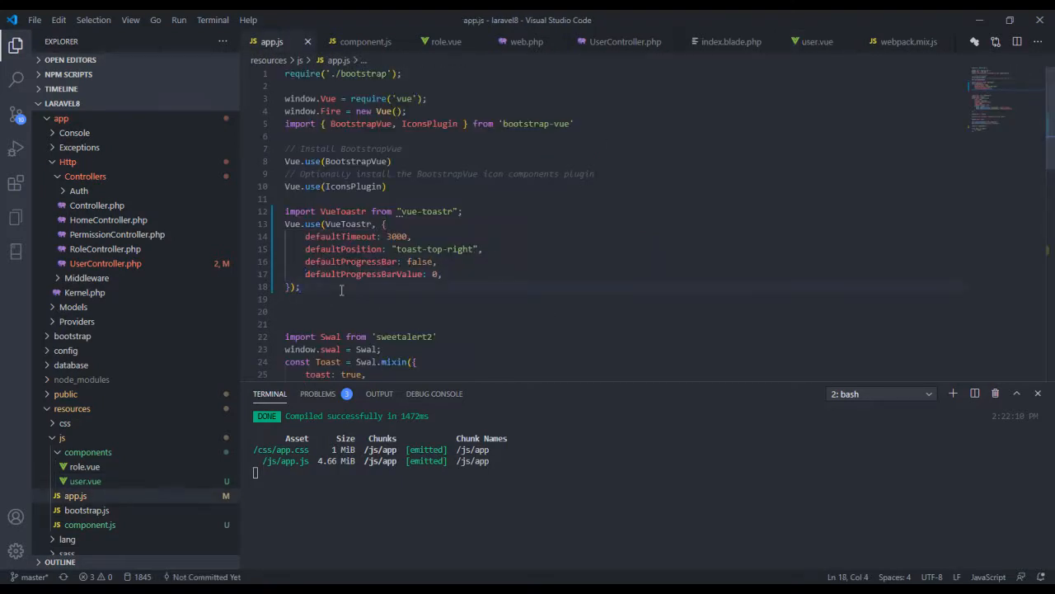
# Add import moment from 'moment'; on line 20 of app.js.
pyautogui.write("import moment from 'moment';")
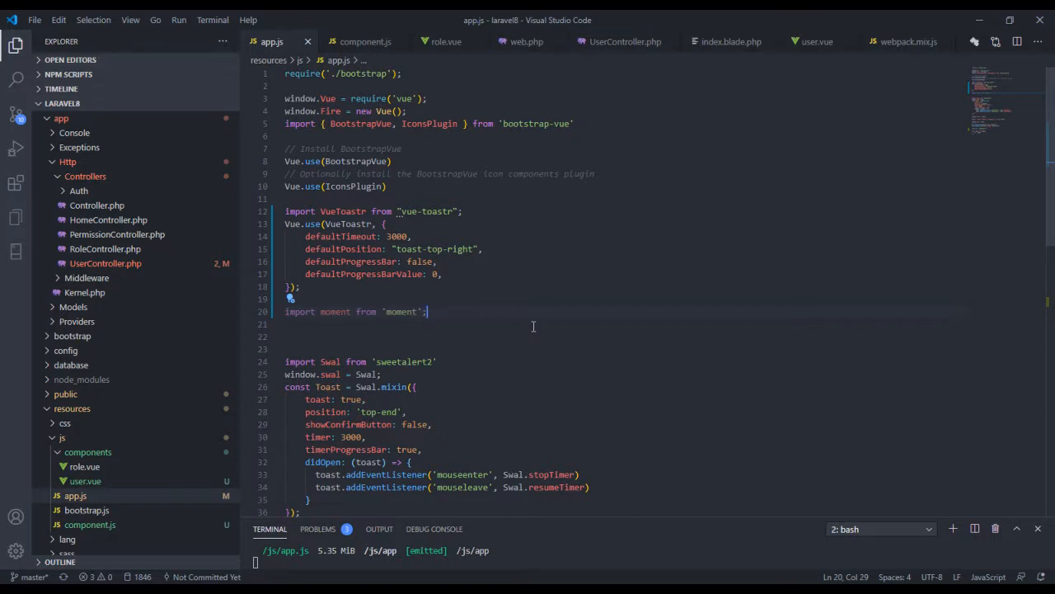
pyautogui.press('Enter')
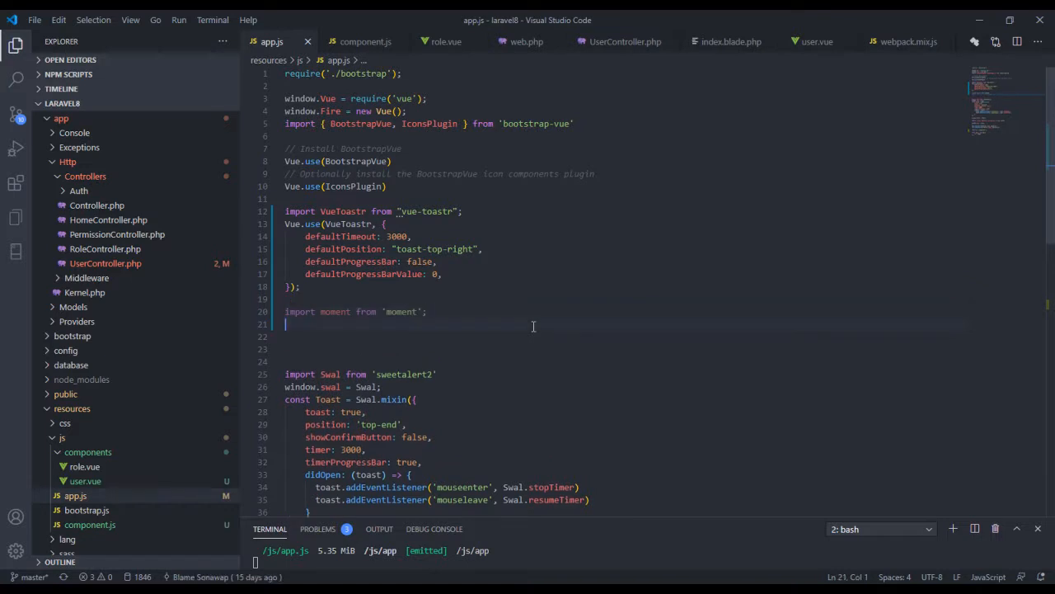
# Write Vue.filter("date", function(created){ return "ok"; }) below the moment import.
pyautogui.write('Vue')
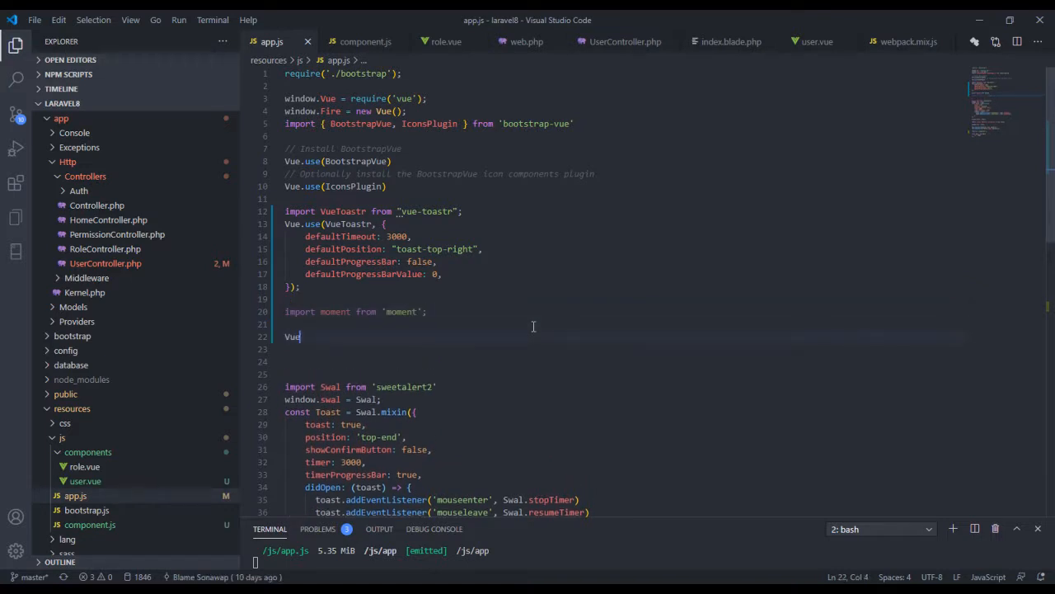
pyautogui.write(".filter('")
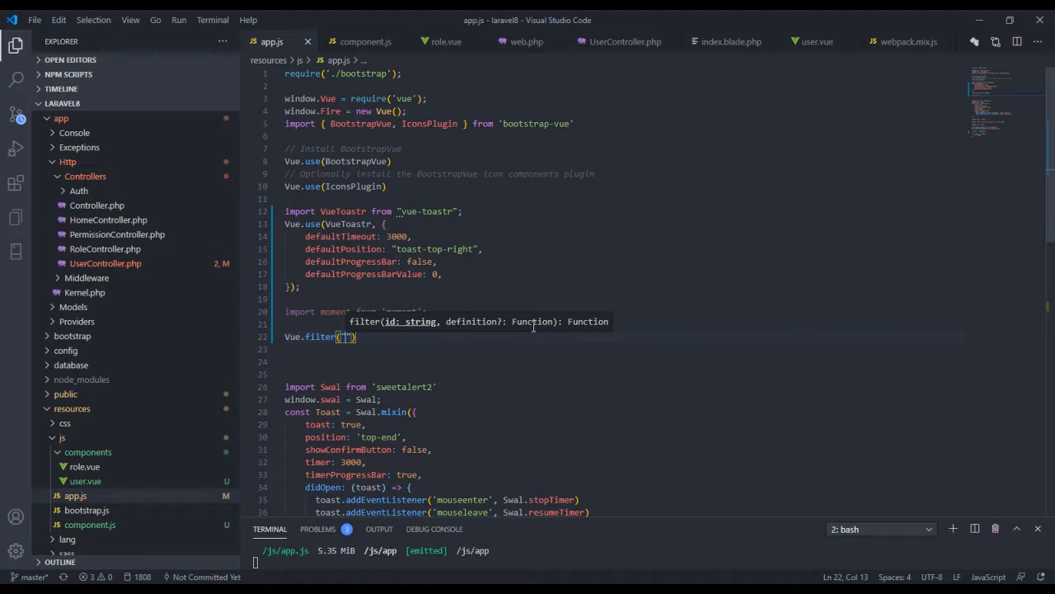
pyautogui.write('date')
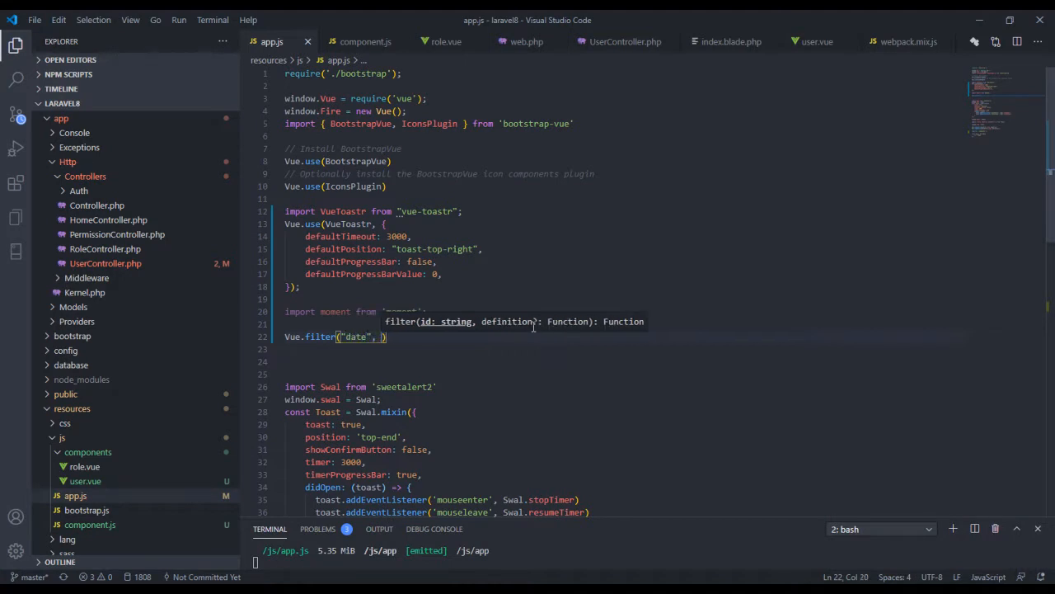
pyautogui.write('function')
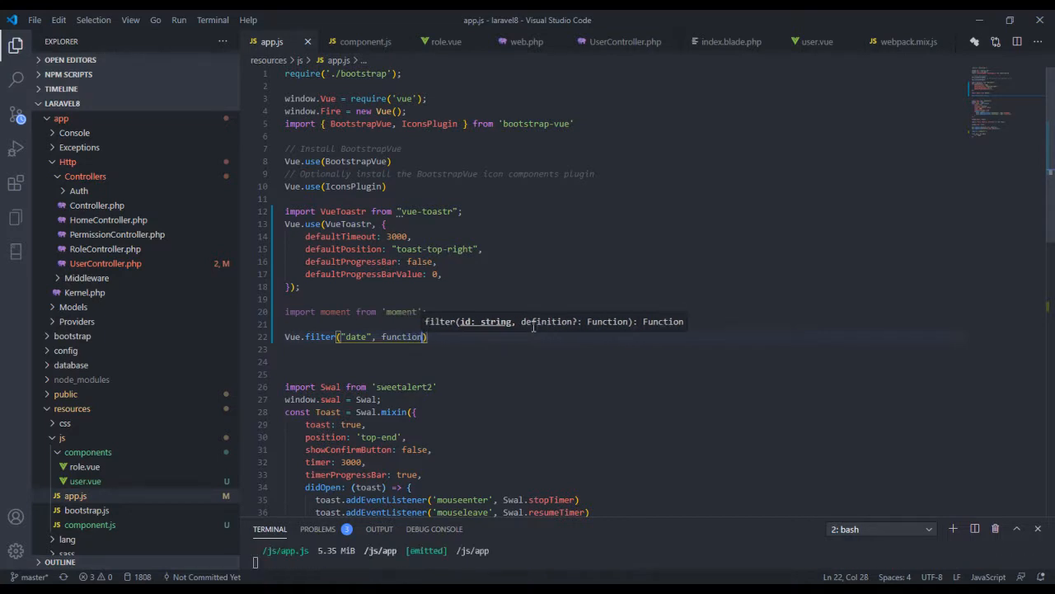
pyautogui.write('(')
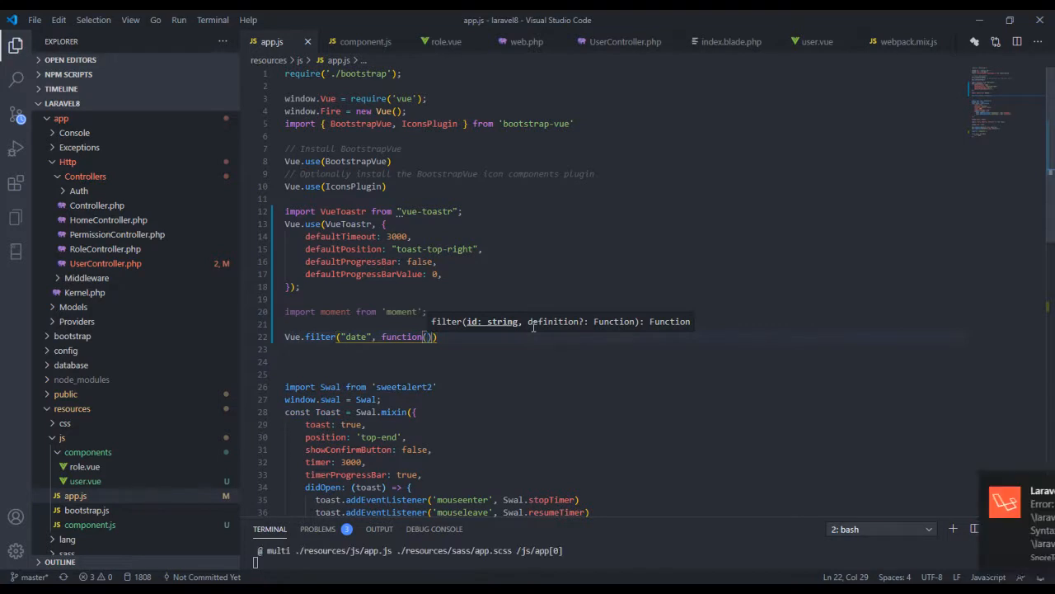
pyautogui.write('created')
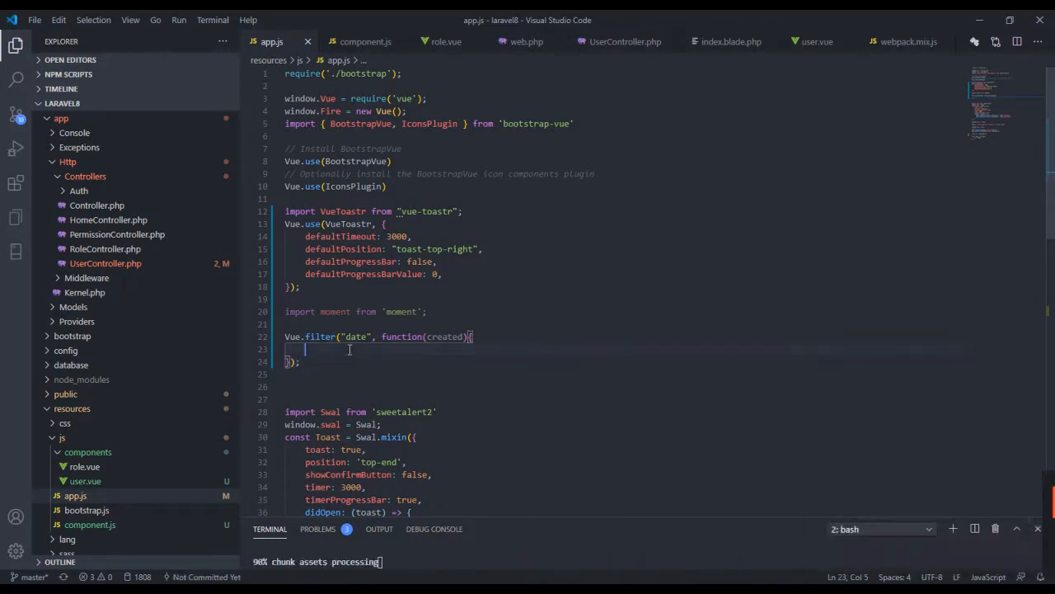
pyautogui.write('ret')
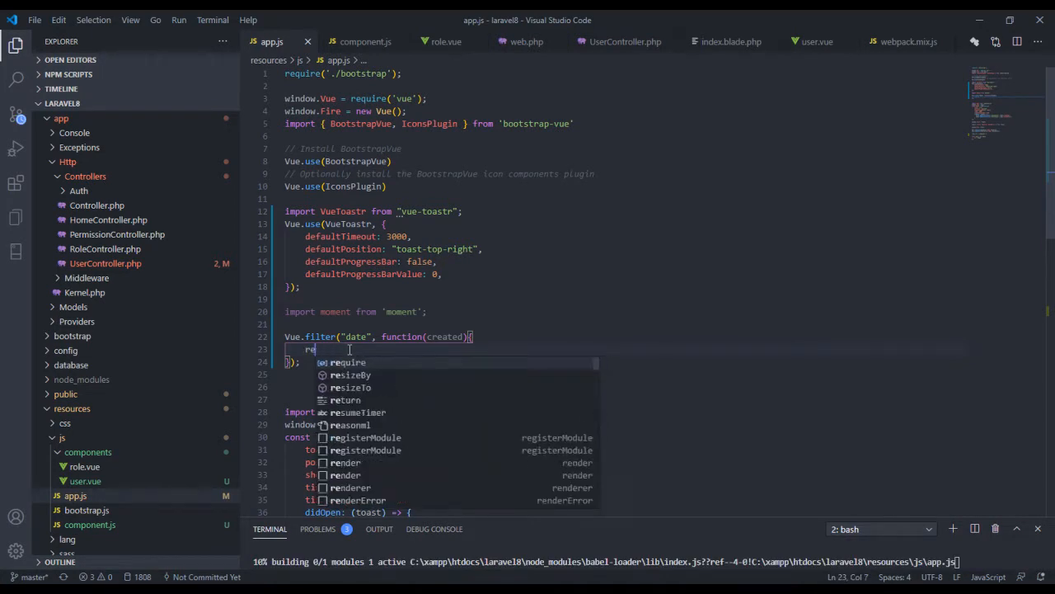
pyautogui.write('turn "ok";')
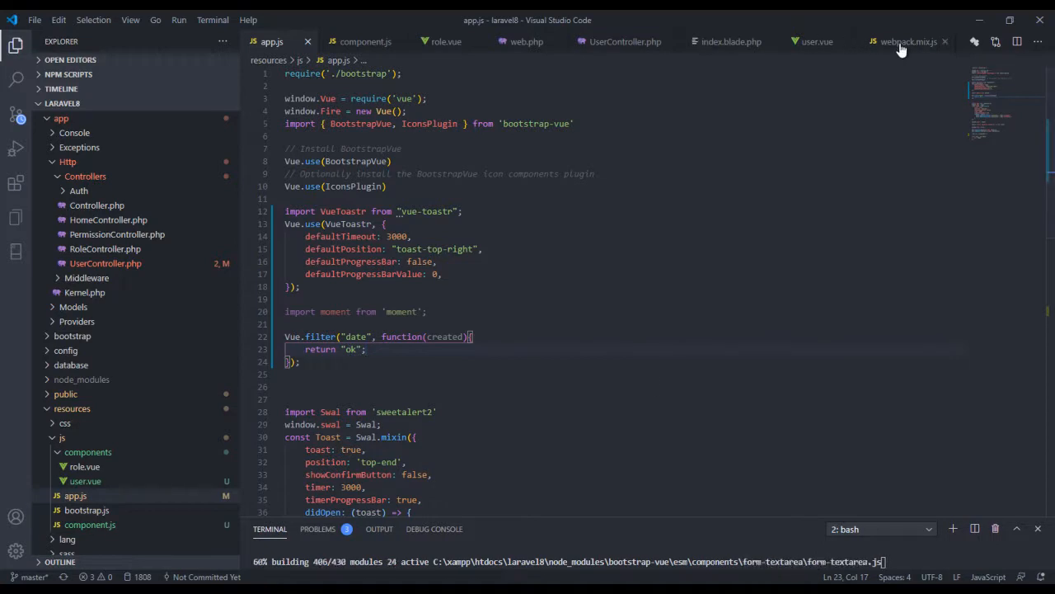
pyautogui.moveTo(897, 46)
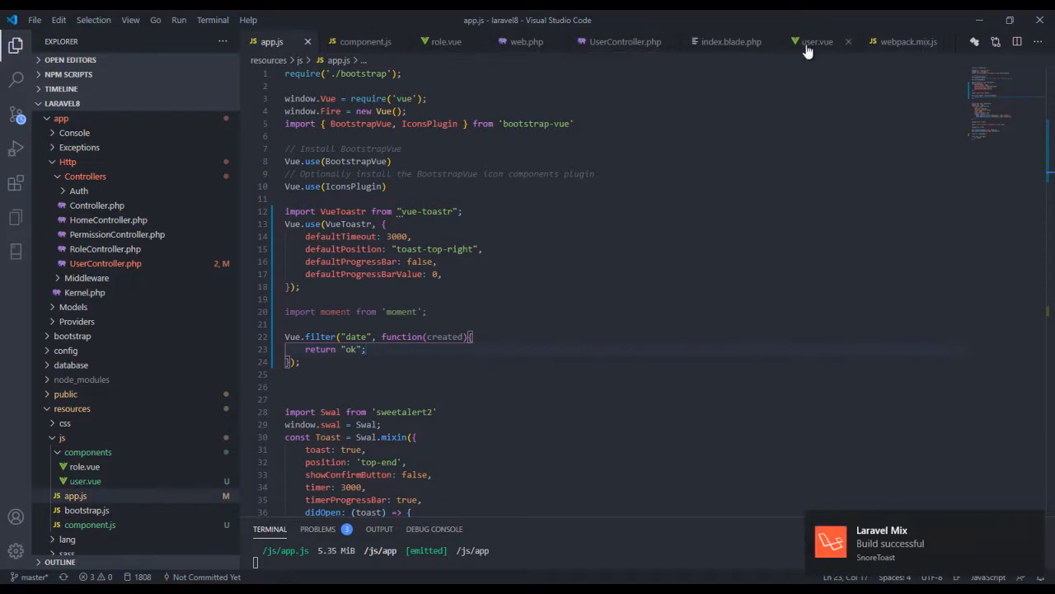
# Confirm the browser users table shows 'ok' under Date Posted.
pyautogui.click(812, 41)
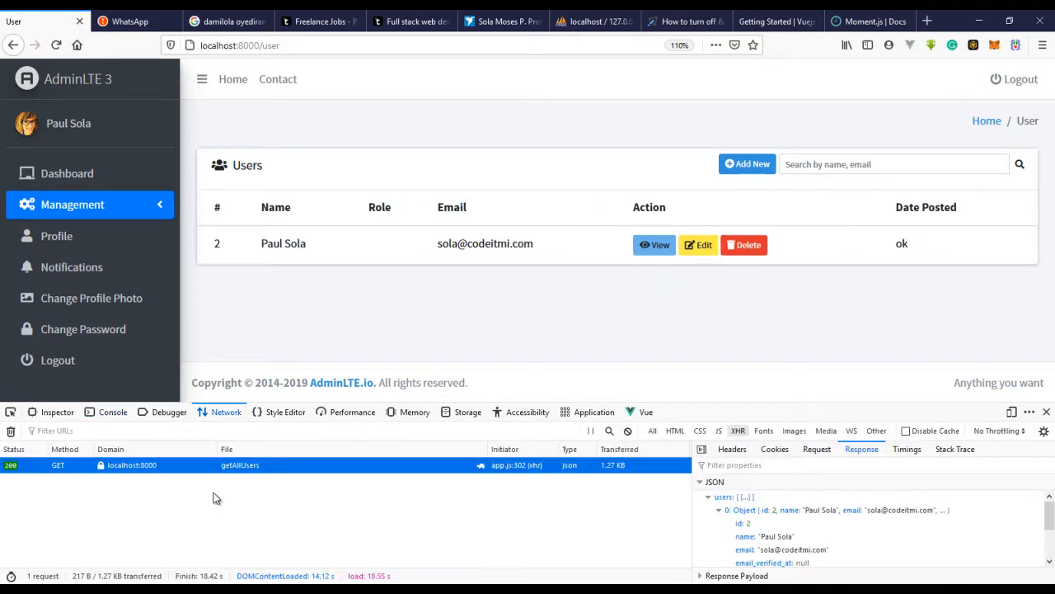
pyautogui.moveTo(257, 438)
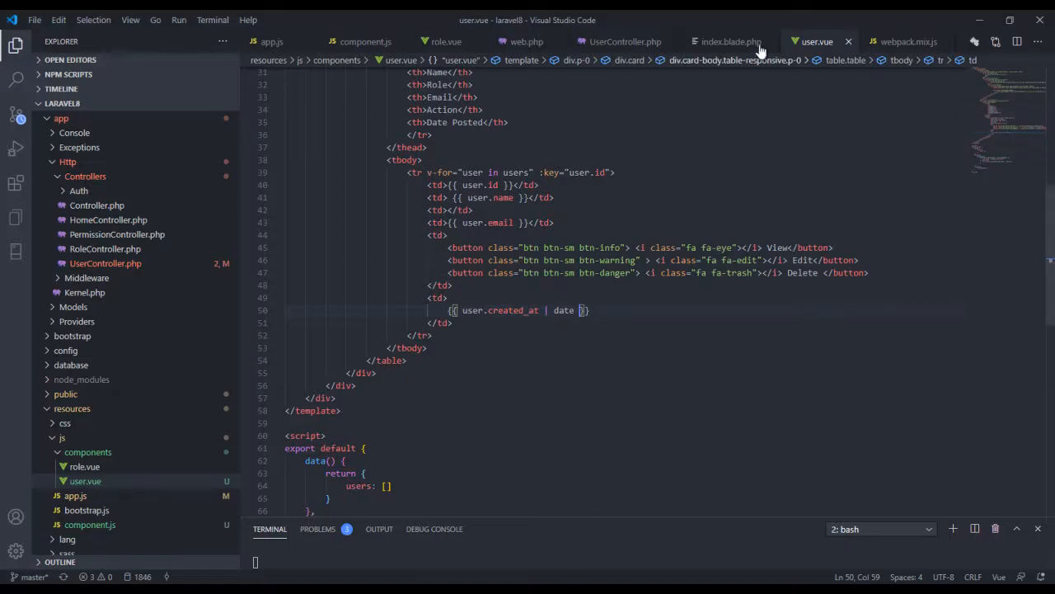
# Replace the filter's 'ok' return value with created in app.js.
pyautogui.click(271, 41)
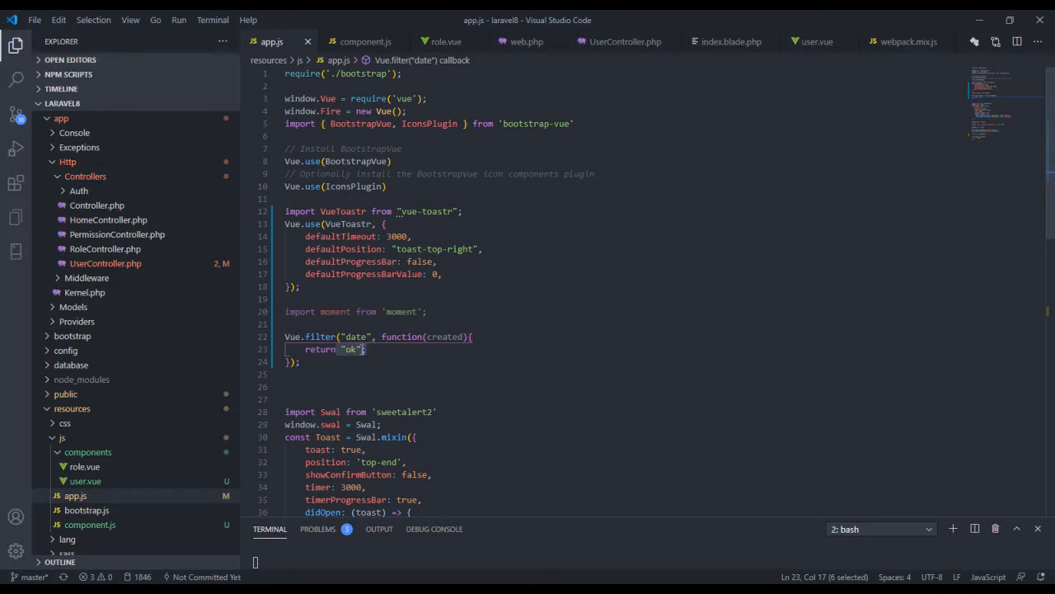
pyautogui.doubleClick(447, 336)
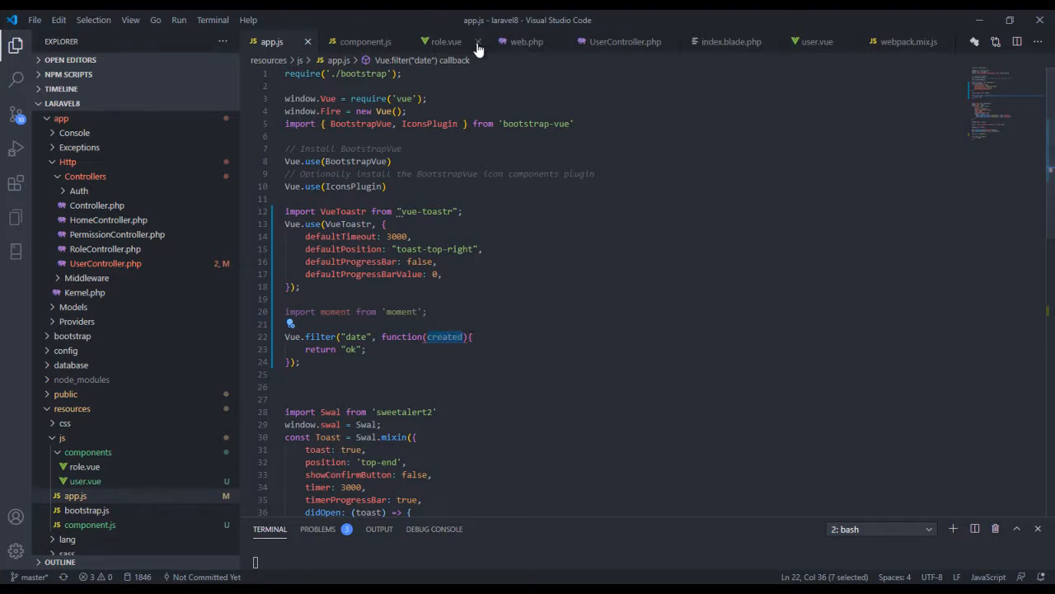
pyautogui.click(817, 41)
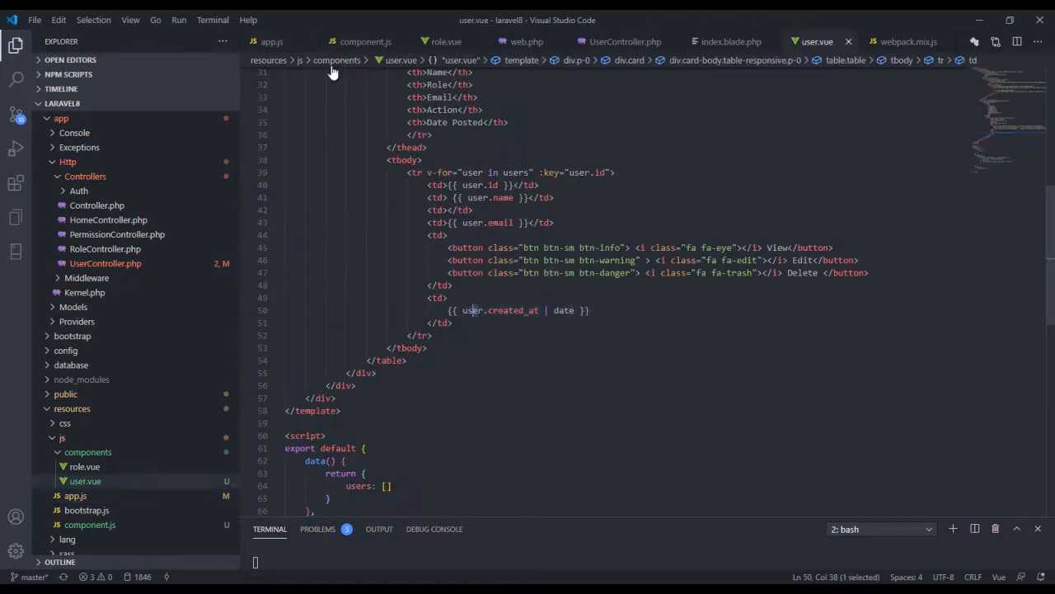
pyautogui.click(272, 41)
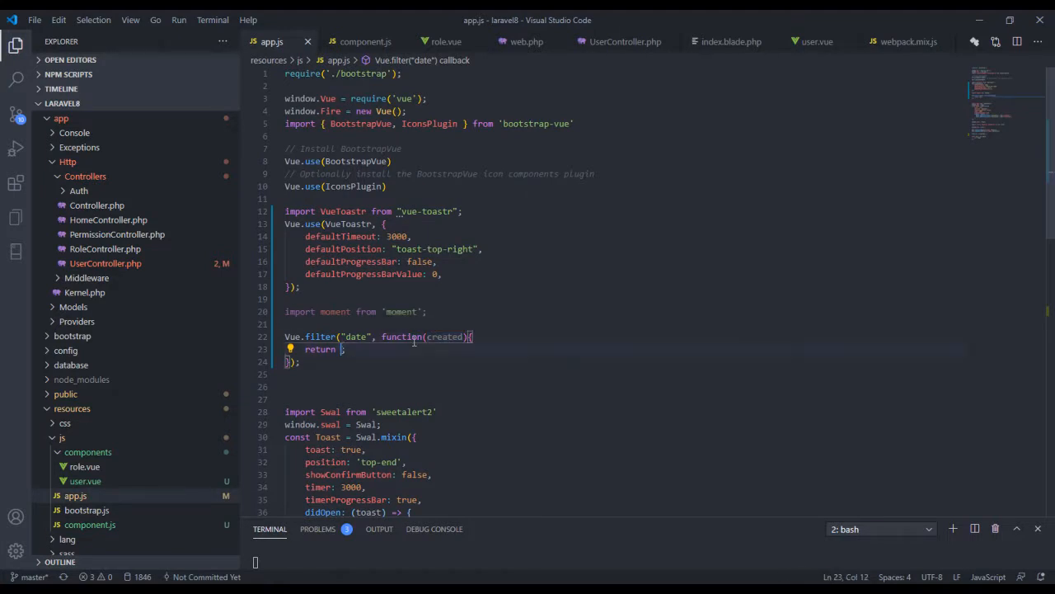
pyautogui.write('created;')
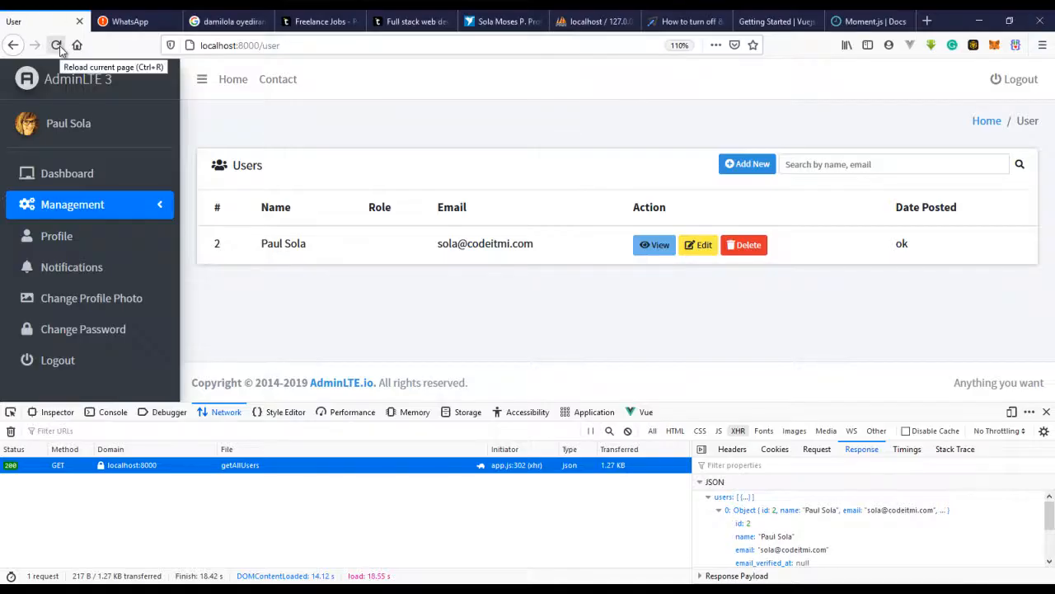
# Reload the users page to see the raw timestamp, then start reworking the return line.
pyautogui.click(54, 46)
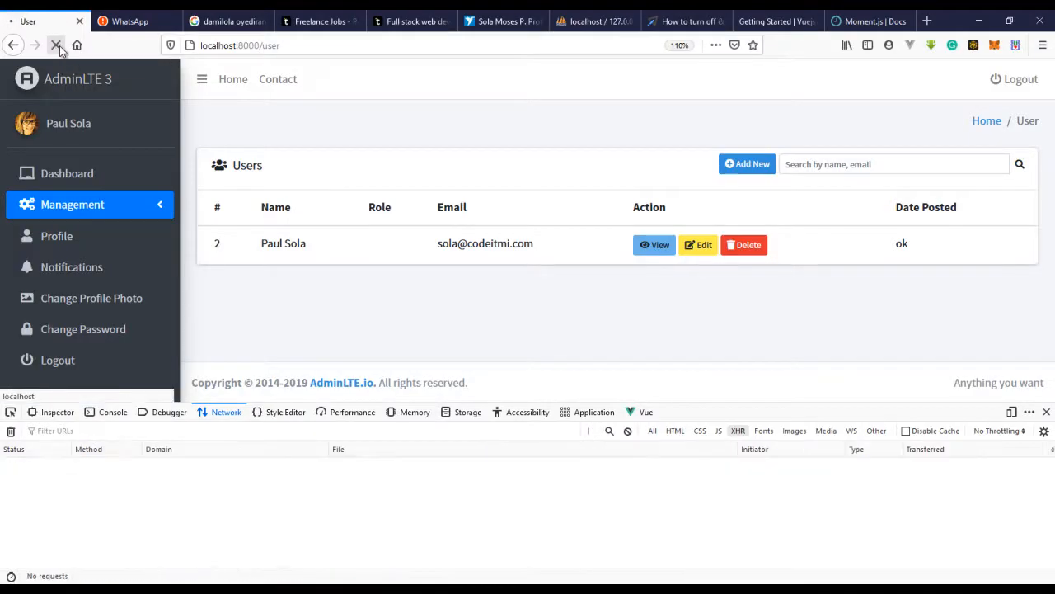
pyautogui.click(52, 44)
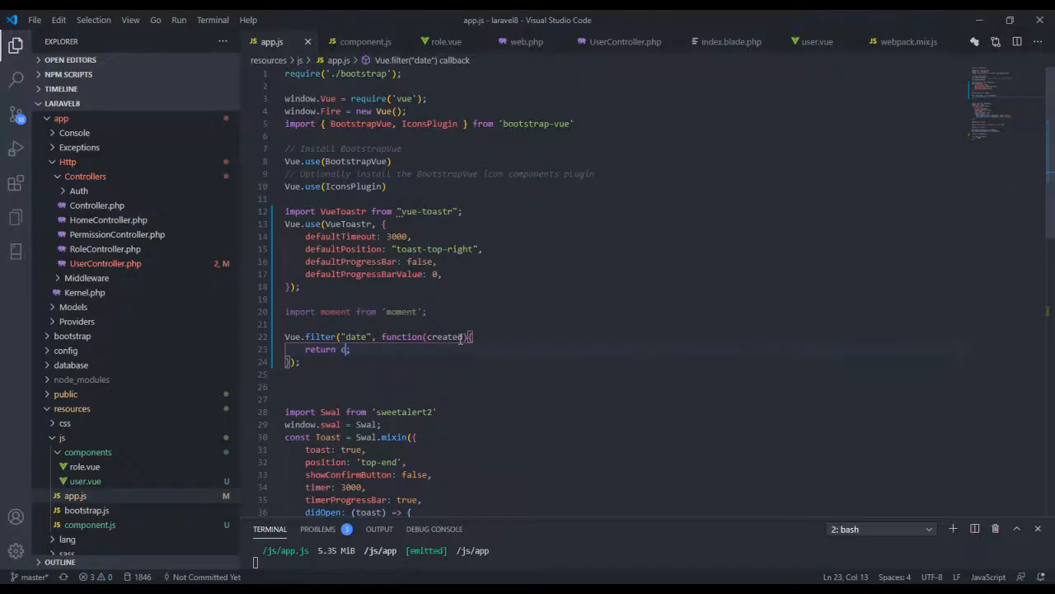
pyautogui.press('Backspace')
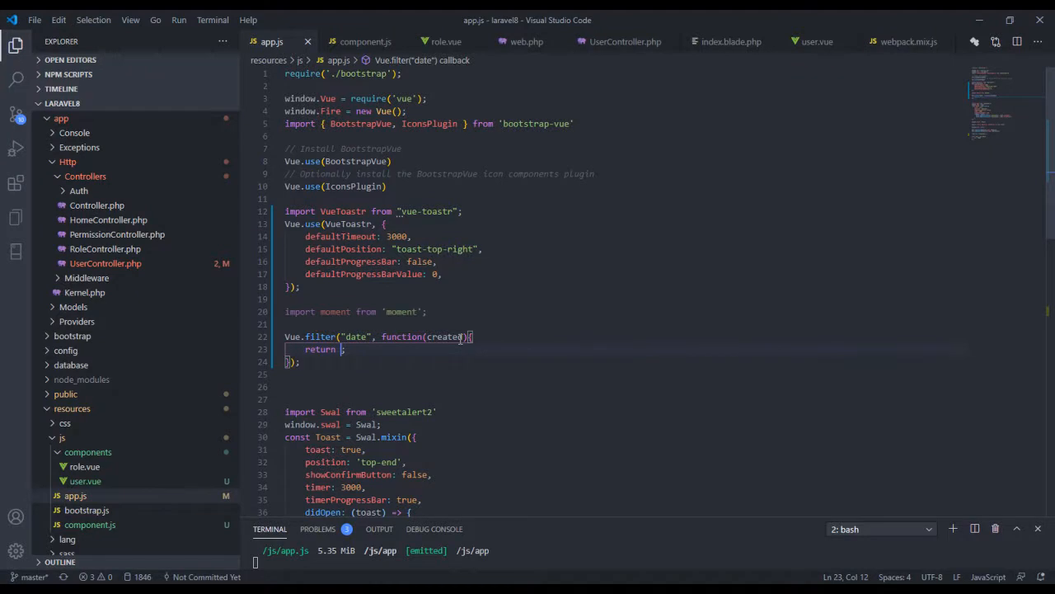
pyautogui.write('mem')
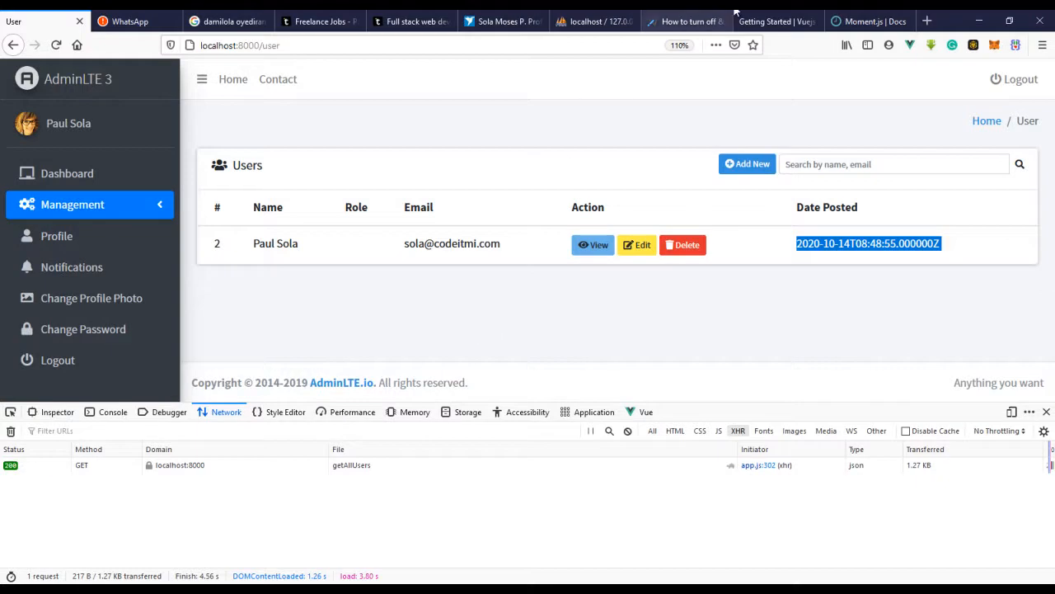
# Copy the Moment.js Format Dates example format('MMMM Do YYYY, h:mm:ss a') and return to the users page.
pyautogui.click(875, 19)
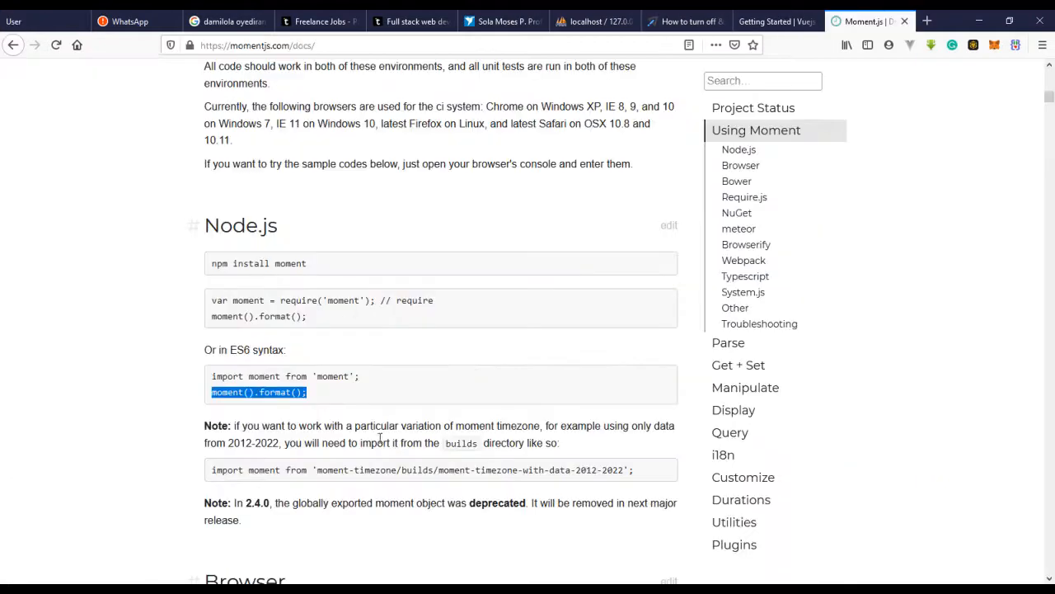
pyautogui.moveTo(686, 107)
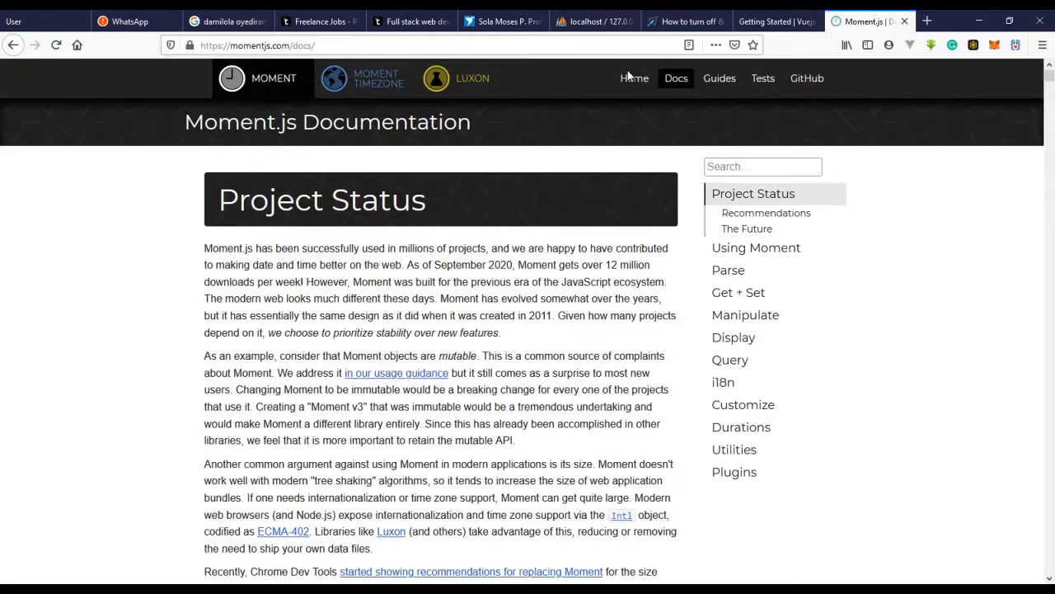
pyautogui.click(633, 78)
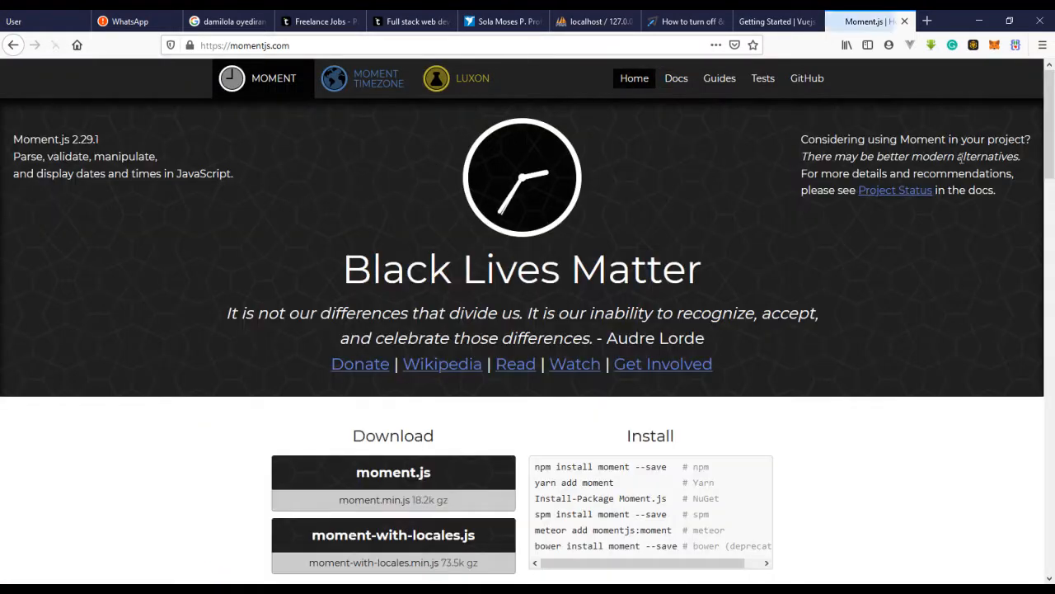
pyautogui.scroll(-3)
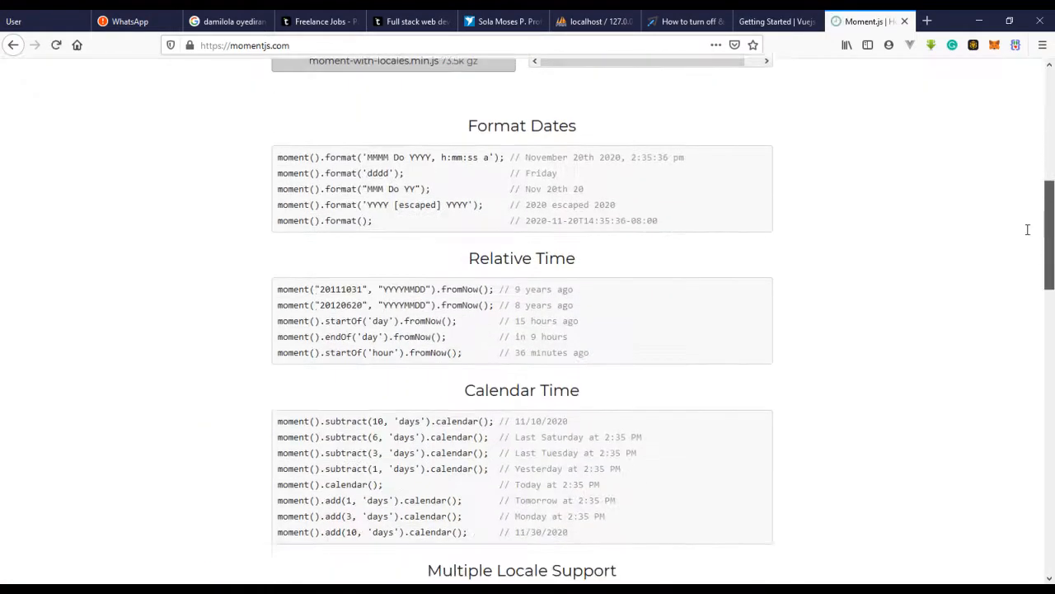
pyautogui.doubleClick(326, 220)
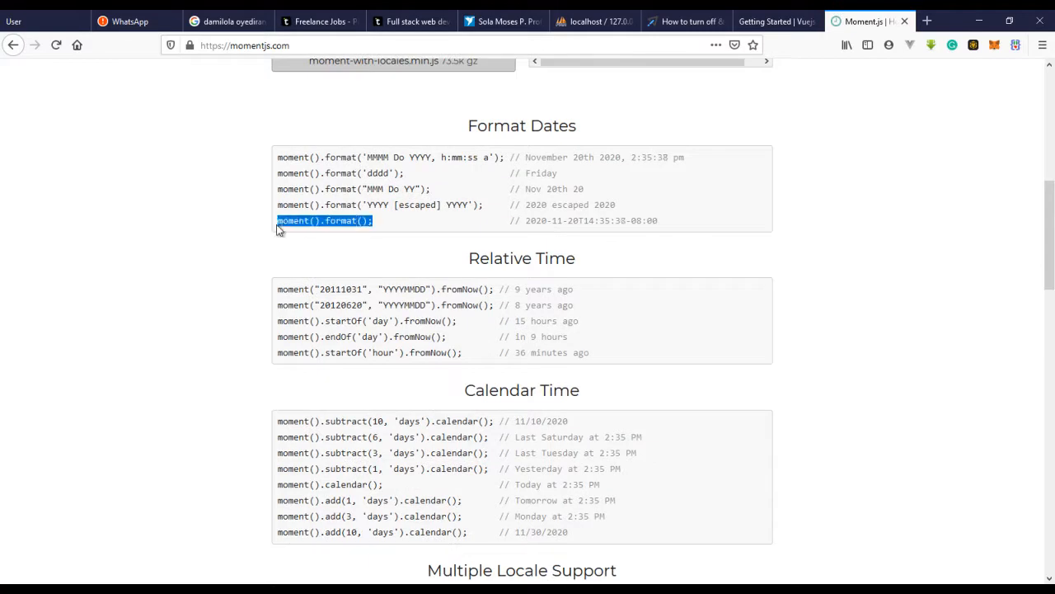
pyautogui.moveTo(610, 161)
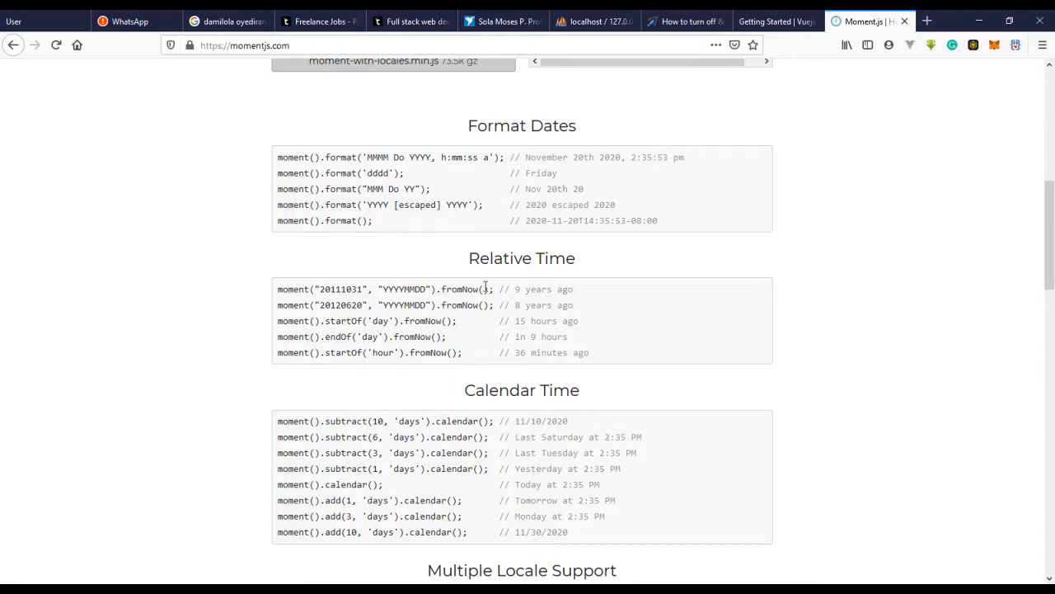
pyautogui.doubleClick(522, 257)
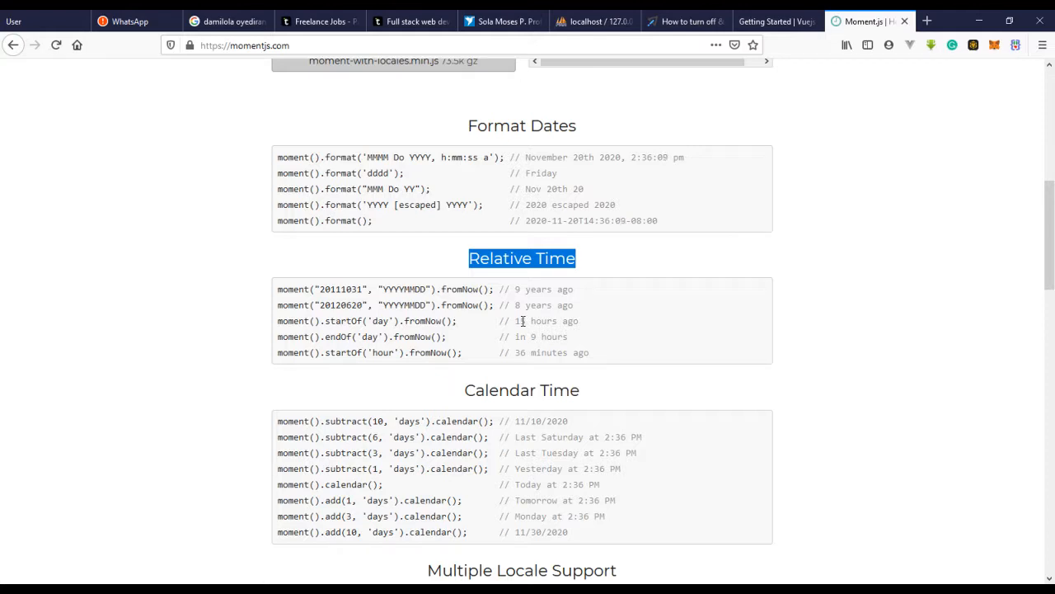
pyautogui.moveTo(505, 149)
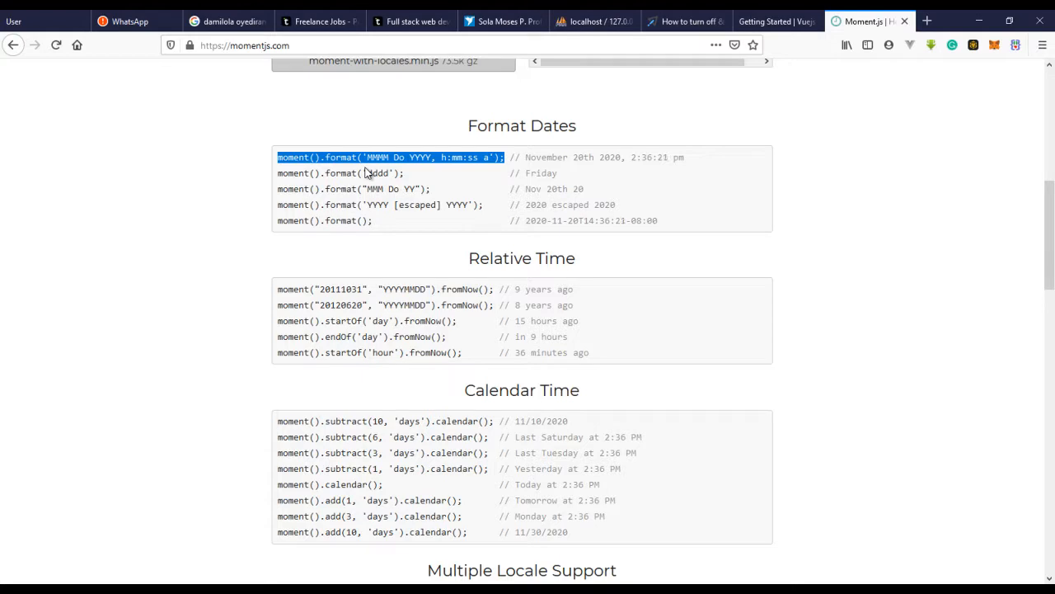
pyautogui.moveTo(419, 169)
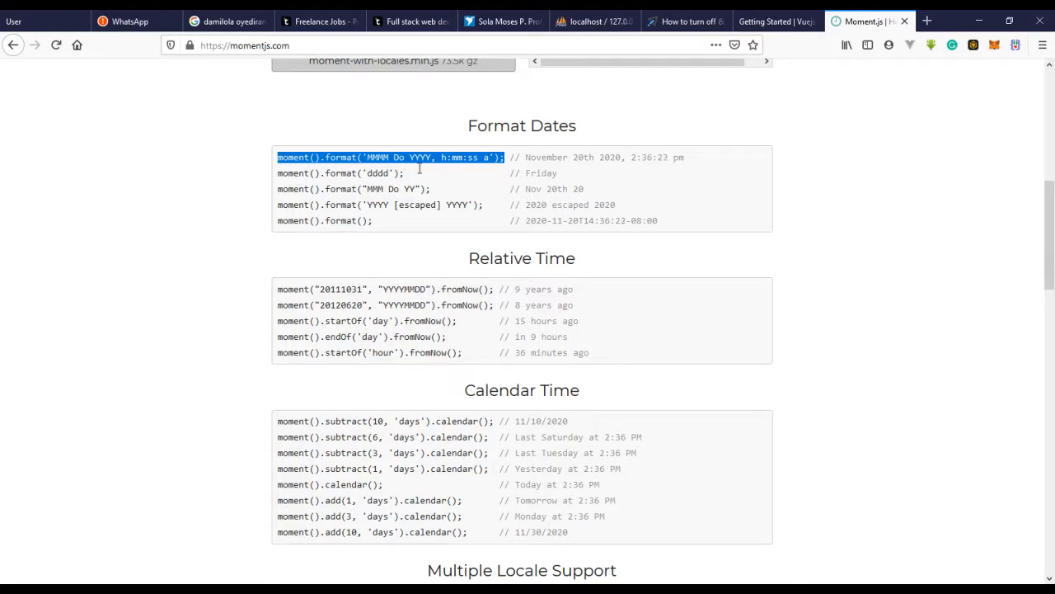
pyautogui.press('alt+tab')
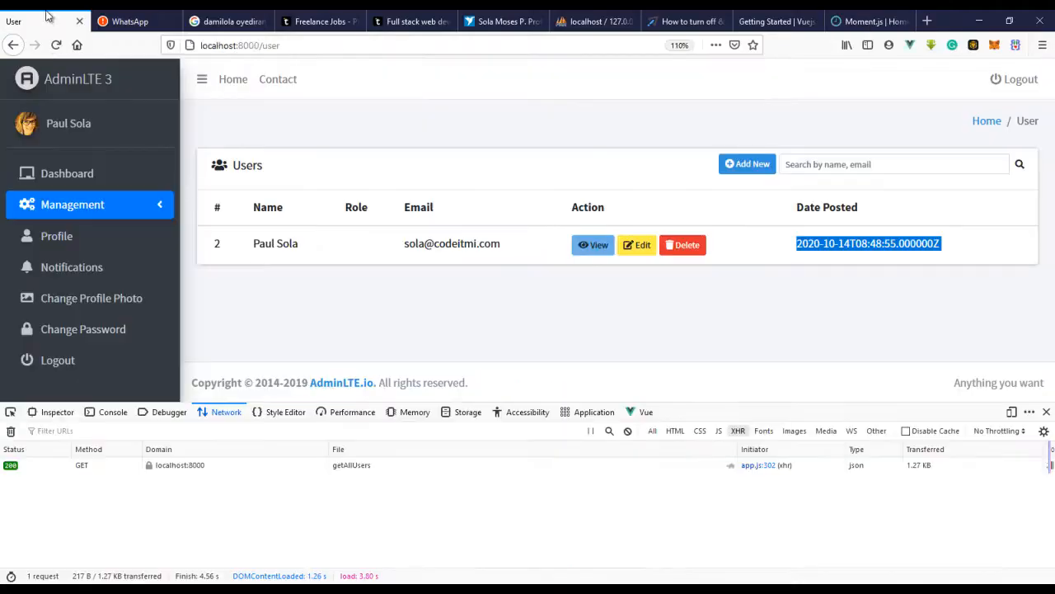
# Reload the users page and highlight the 'October 14th 2020, 1:48:55 am' date.
pyautogui.click(58, 45)
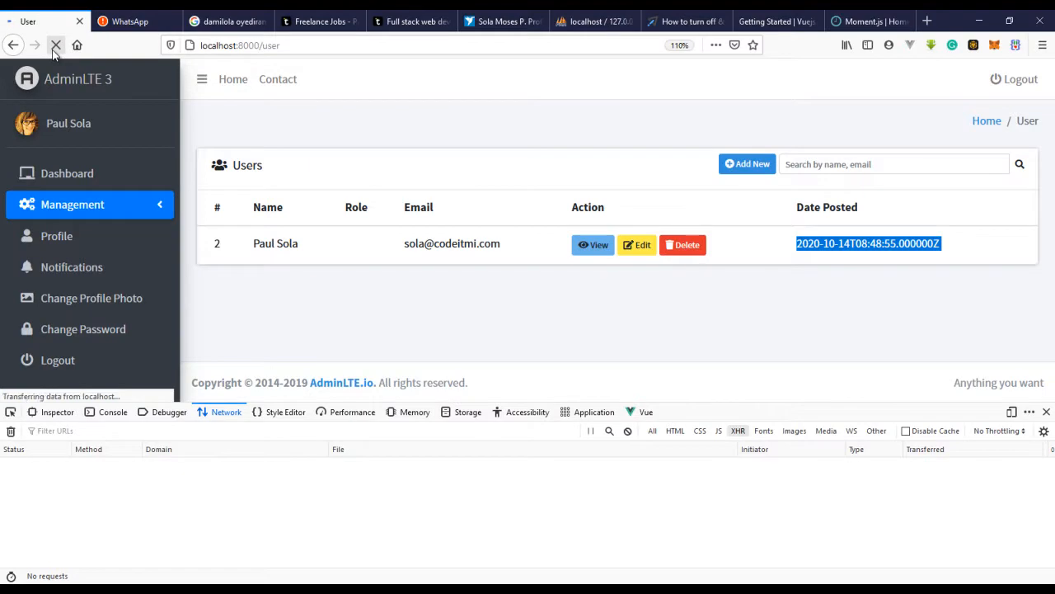
pyautogui.click(57, 44)
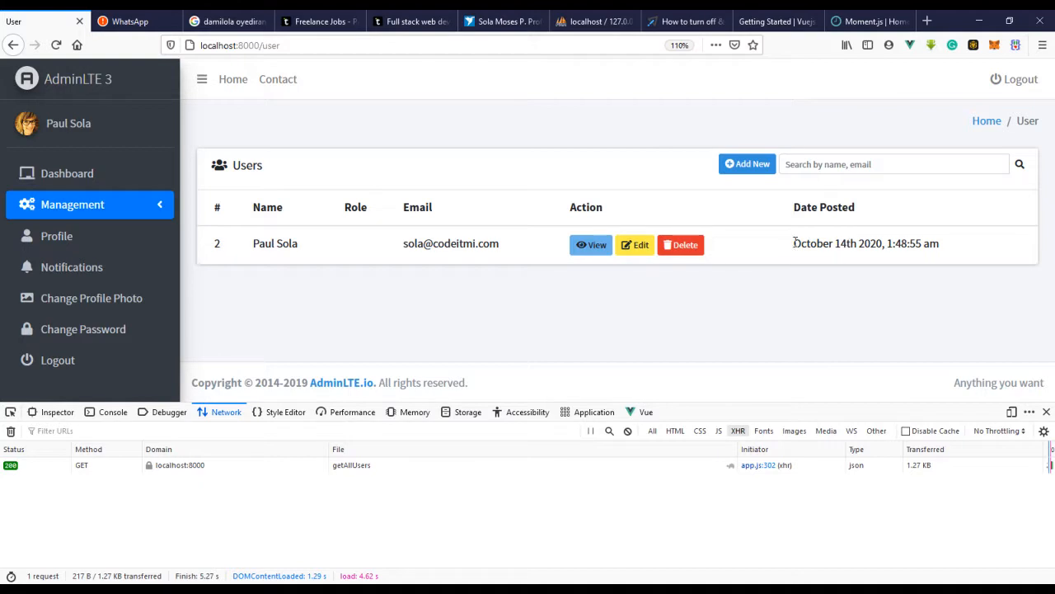
pyautogui.doubleClick(821, 243)
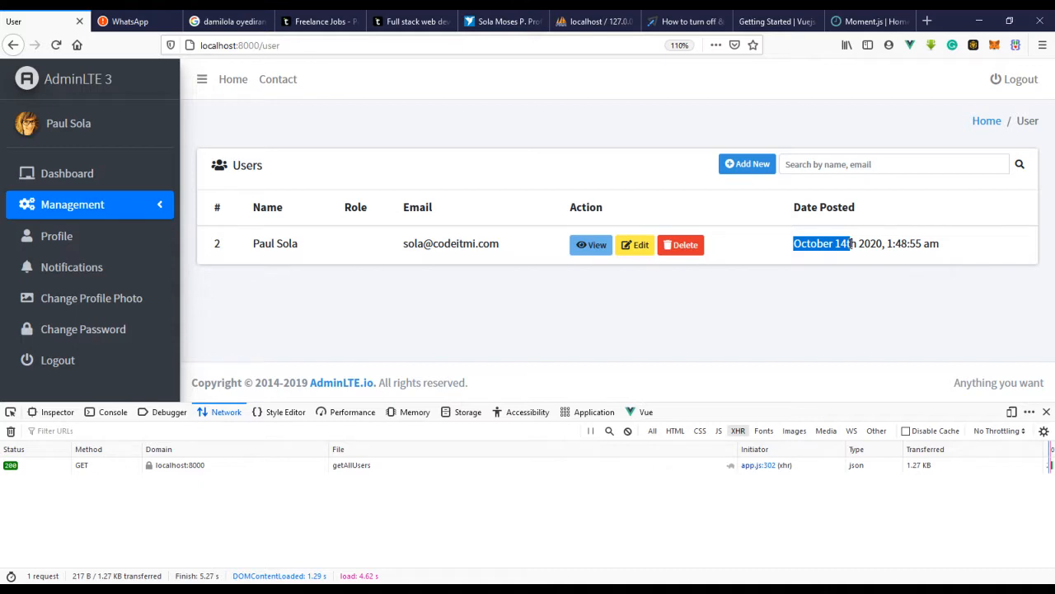
pyautogui.moveTo(626, 106)
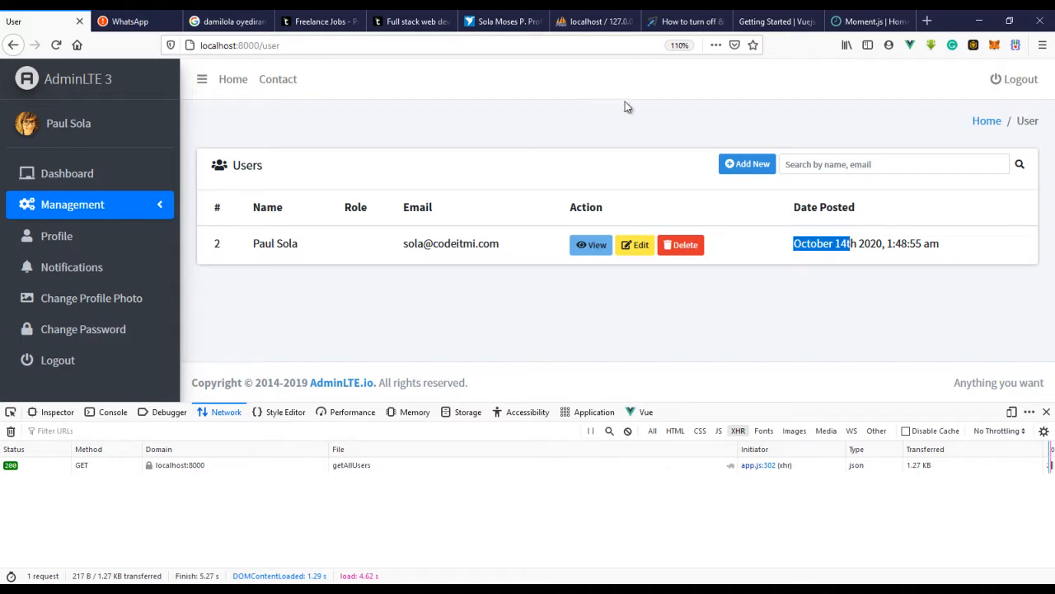
pyautogui.moveTo(739, 169)
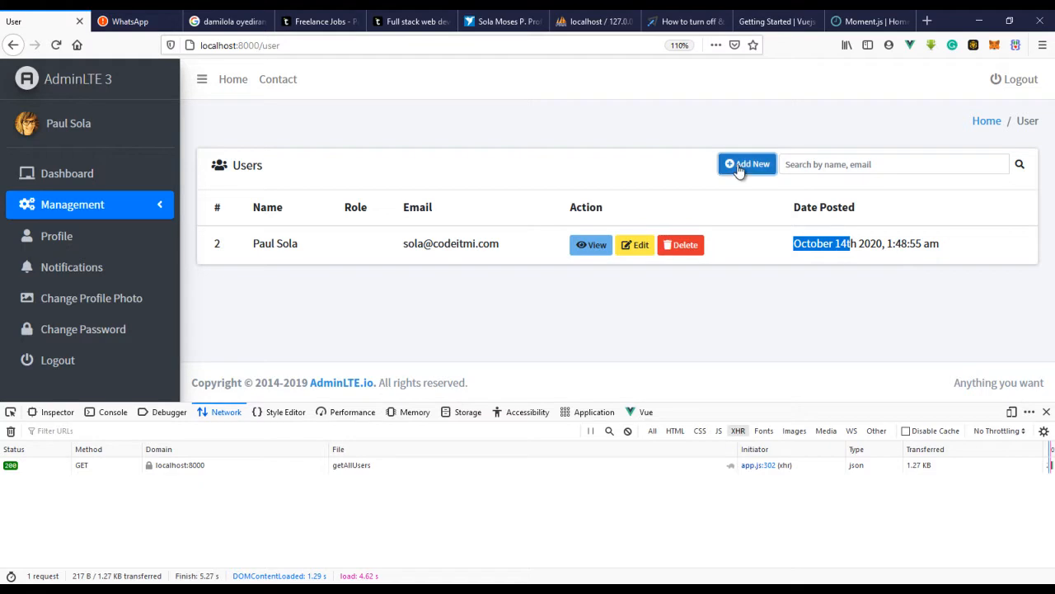